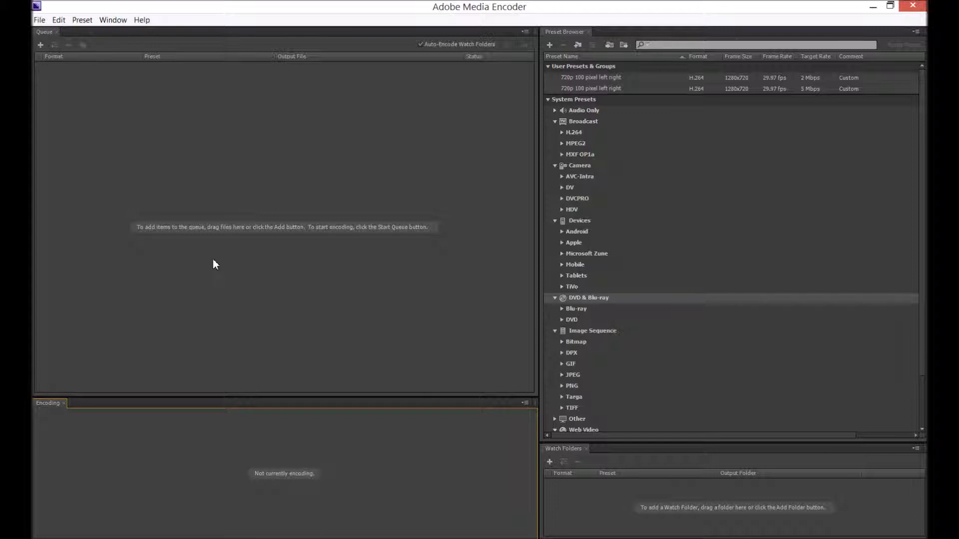
mouse_move(499, 175)
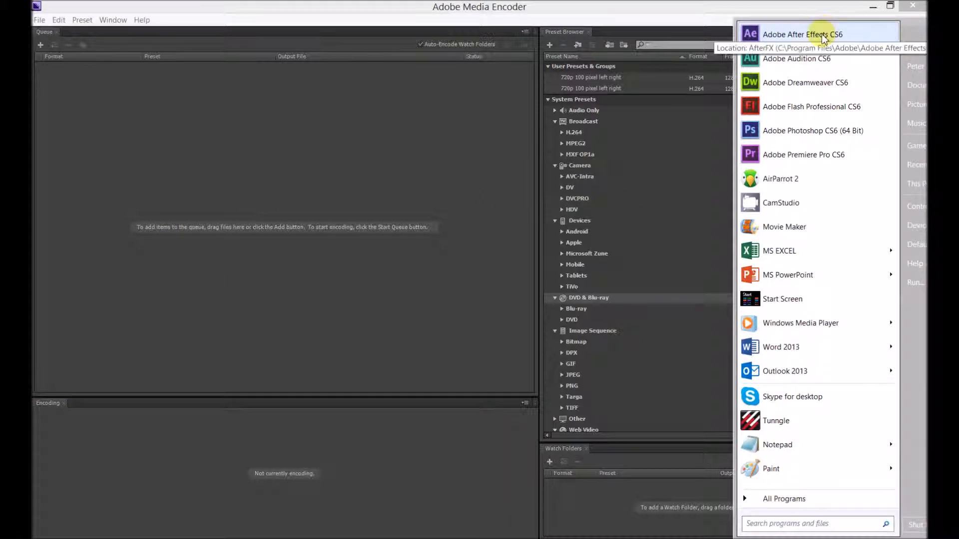
Search the Start menu for 'adobe me' to launch Adobe Media Encoder.
type("adobe me")
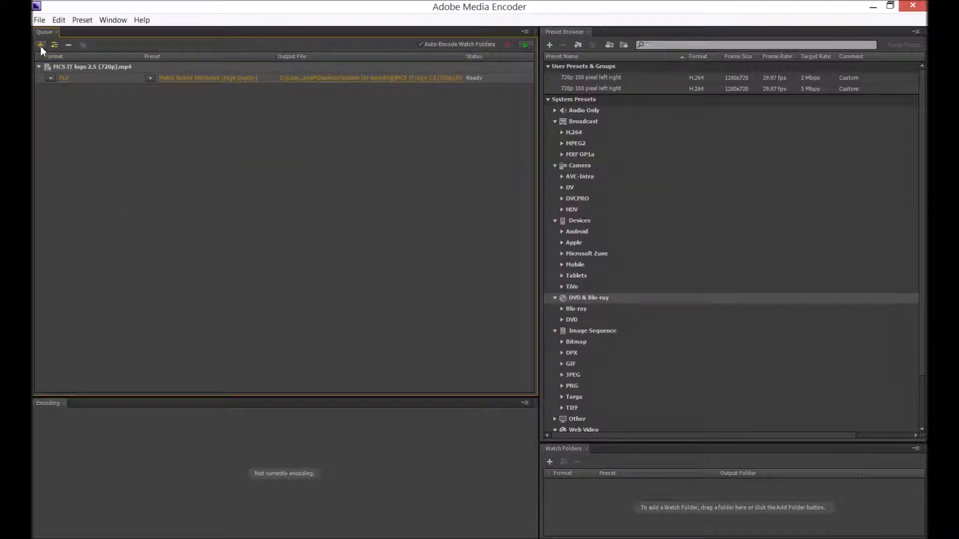
left_click(41, 44)
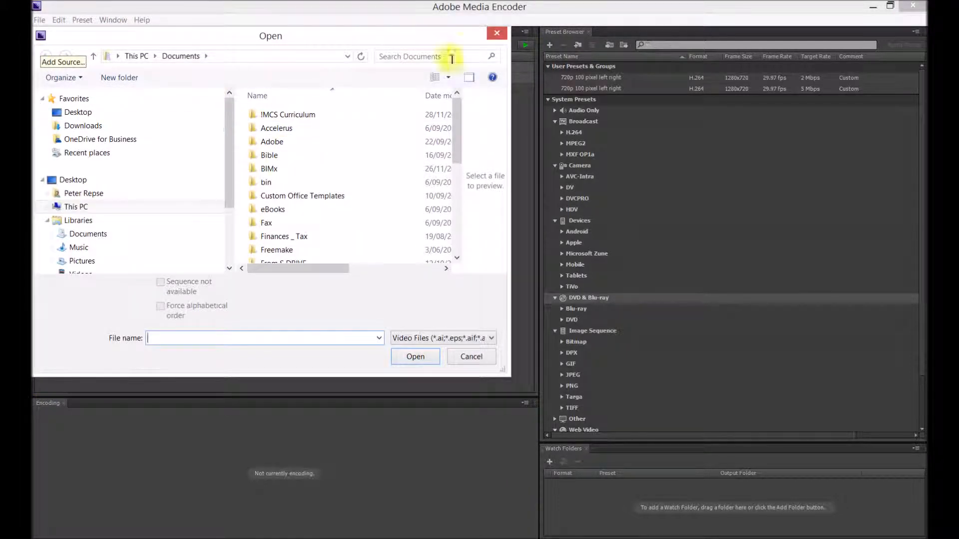
left_click(39, 19)
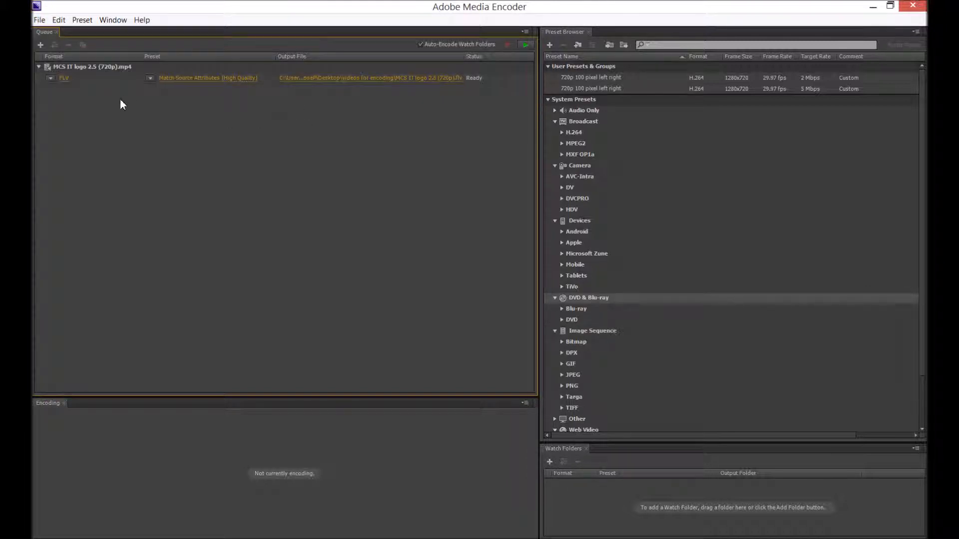
mouse_move(145, 107)
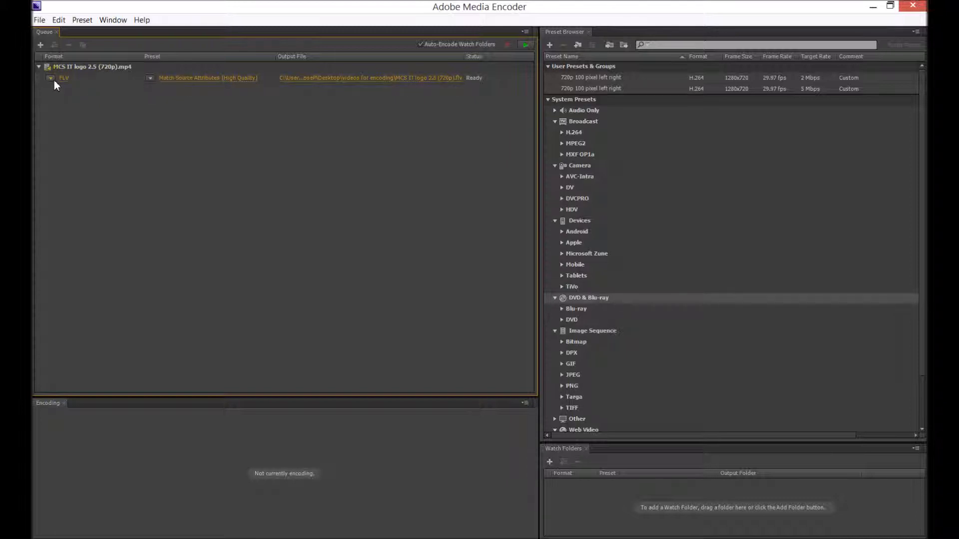
Browse the export formats, briefly trying FLV, and settle on H.264 for the logo clip.
left_click(51, 78)
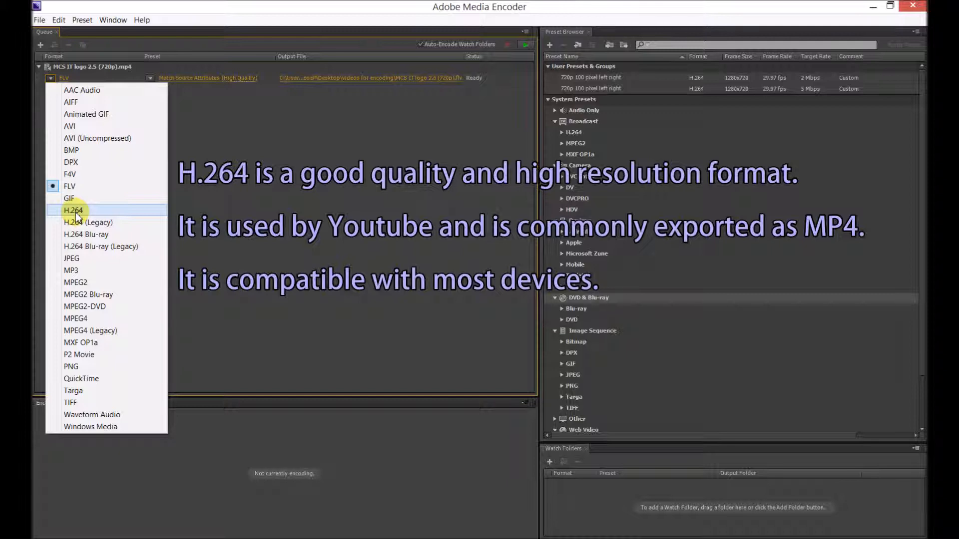
left_click(73, 210)
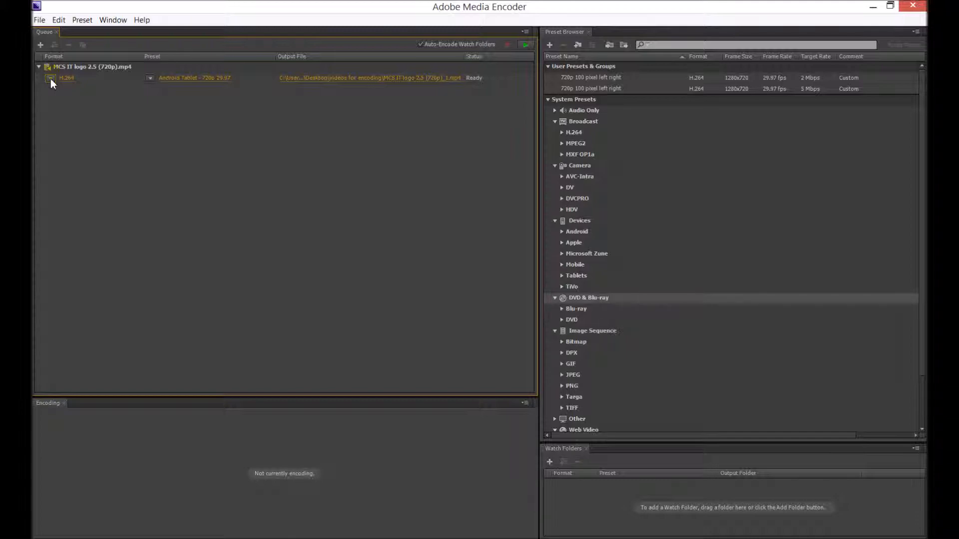
left_click(52, 78)
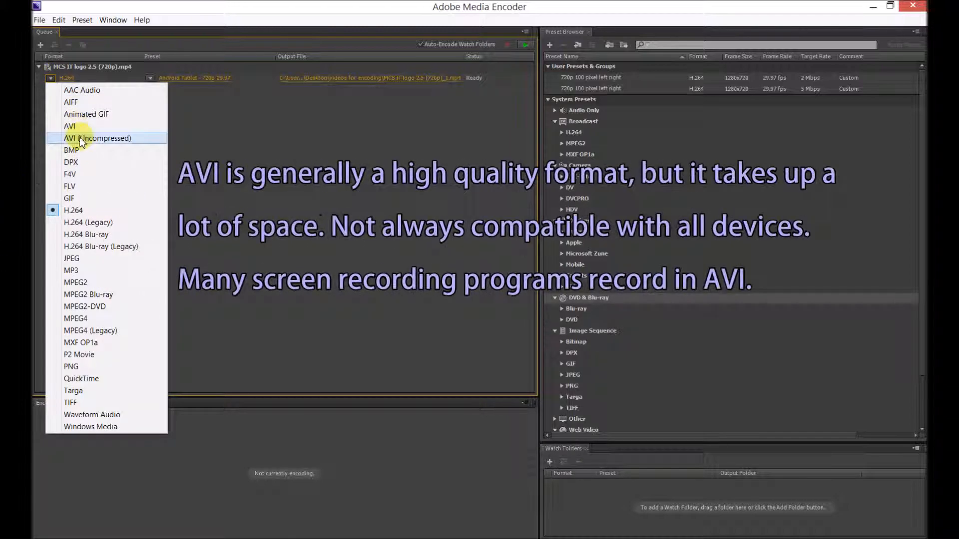
mouse_move(69, 126)
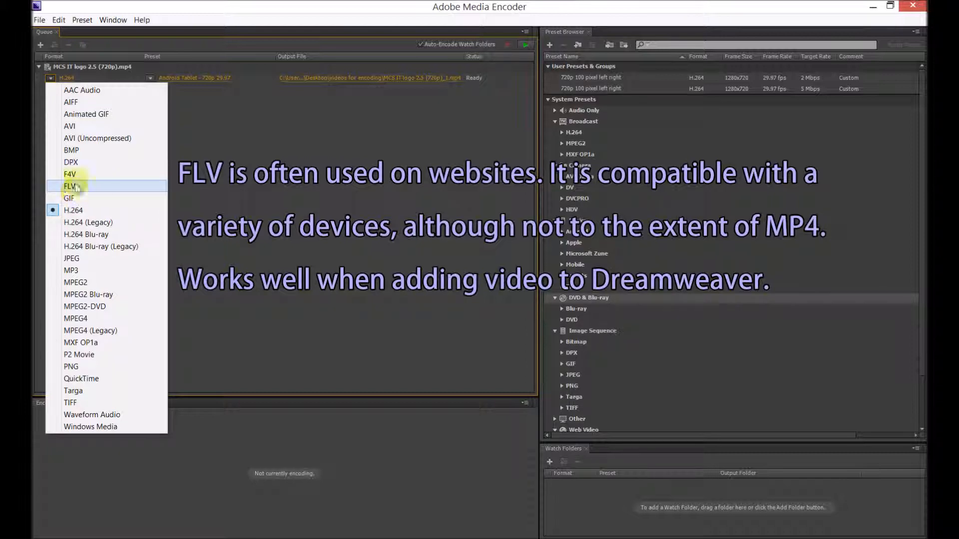
left_click(70, 186)
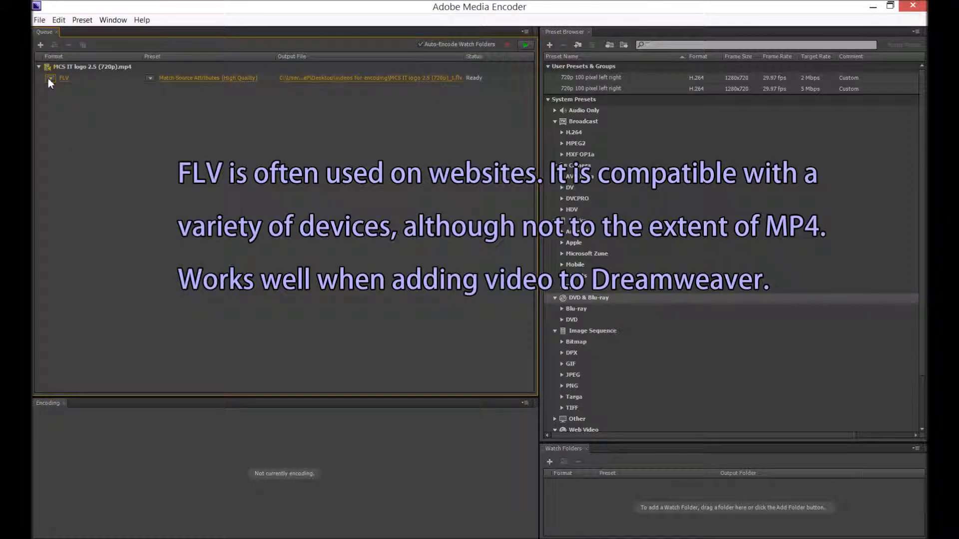
left_click(52, 78)
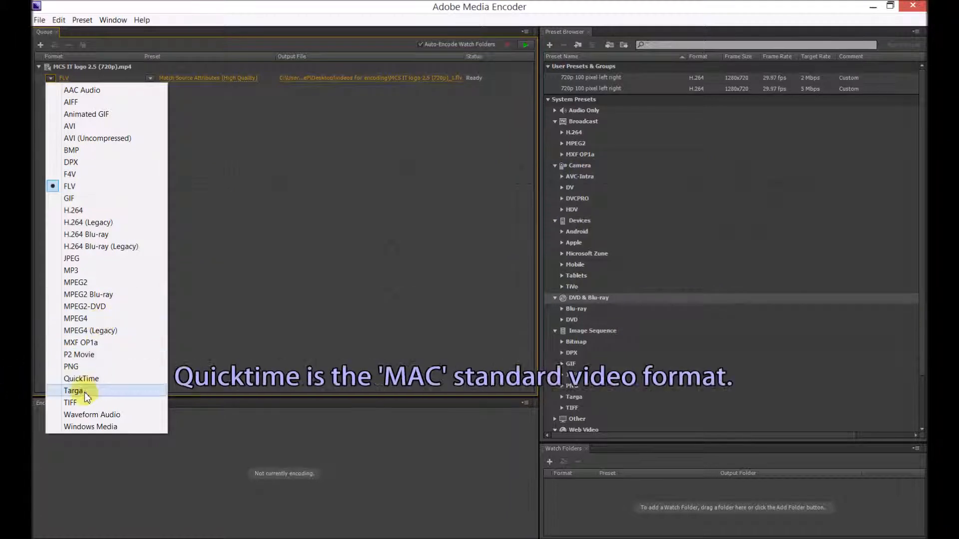
mouse_move(86, 366)
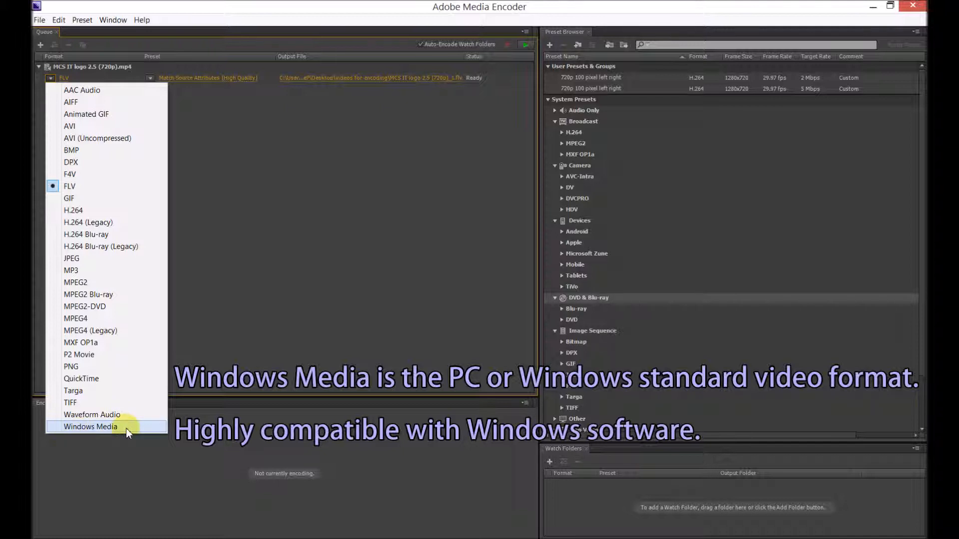
mouse_move(104, 432)
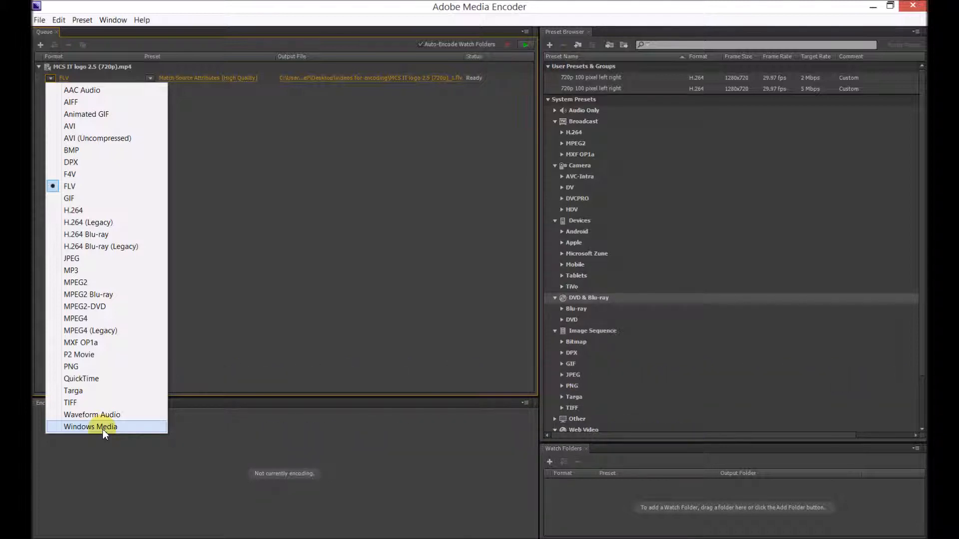
mouse_move(119, 188)
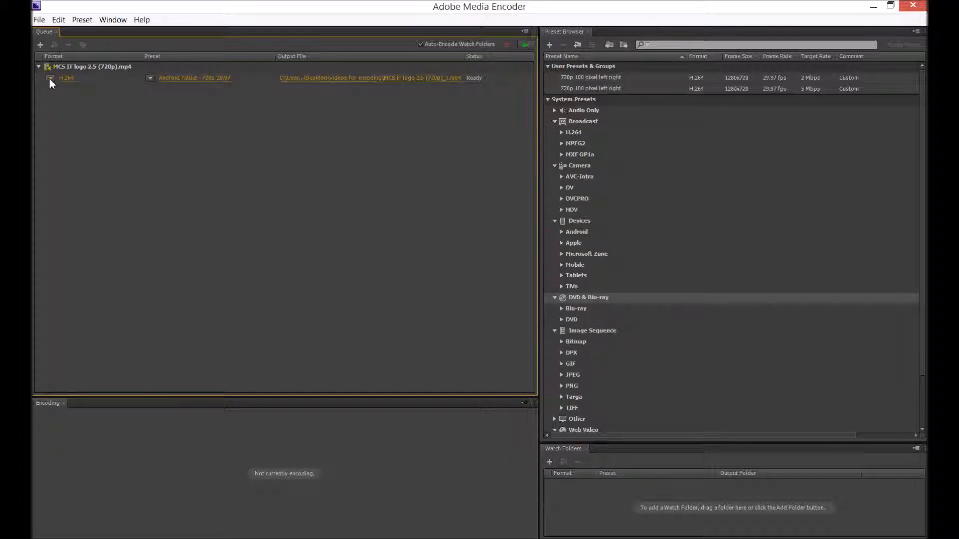
left_click(51, 78)
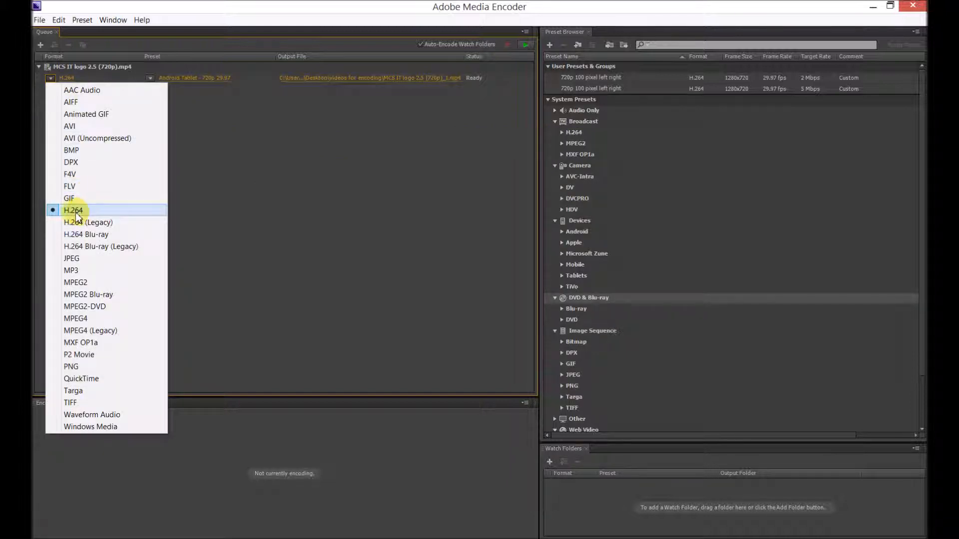
left_click(73, 211)
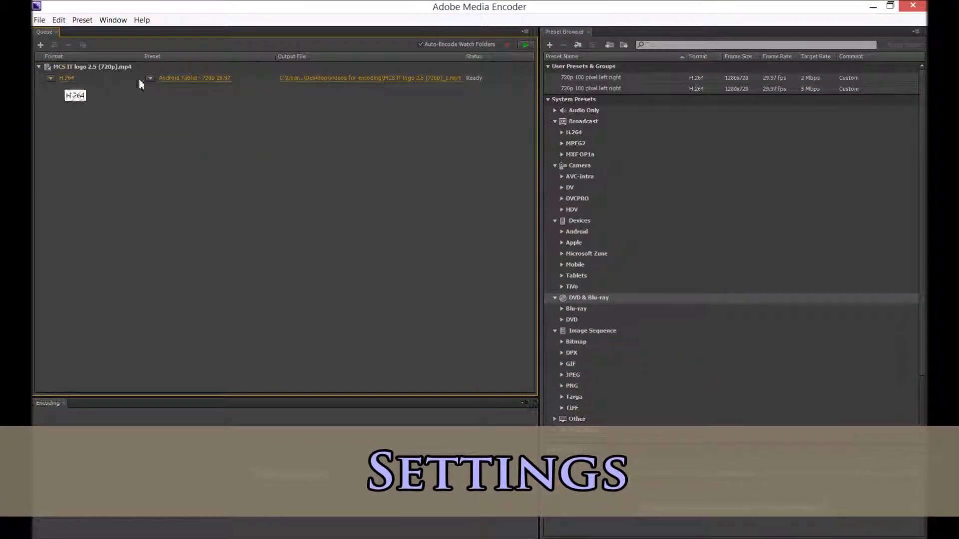
Open Export Settings and scrub the preview through the app logos, school banner and clip end.
double_click(194, 78)
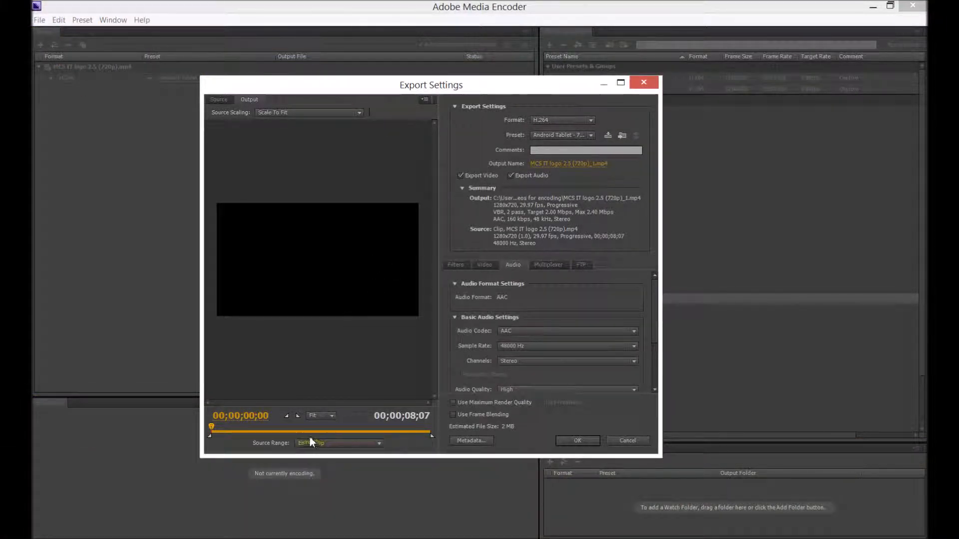
left_click(339, 443)
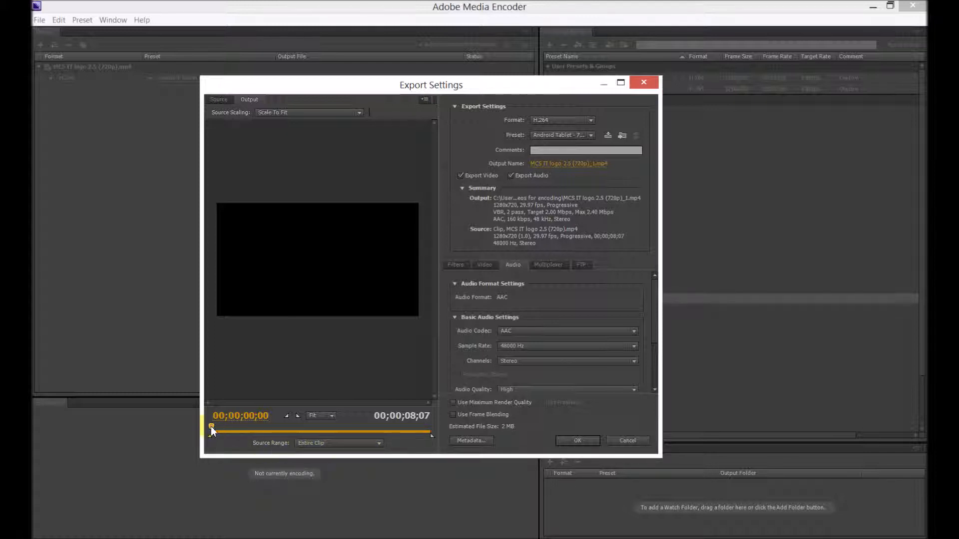
left_click_drag(211, 432, 255, 433)
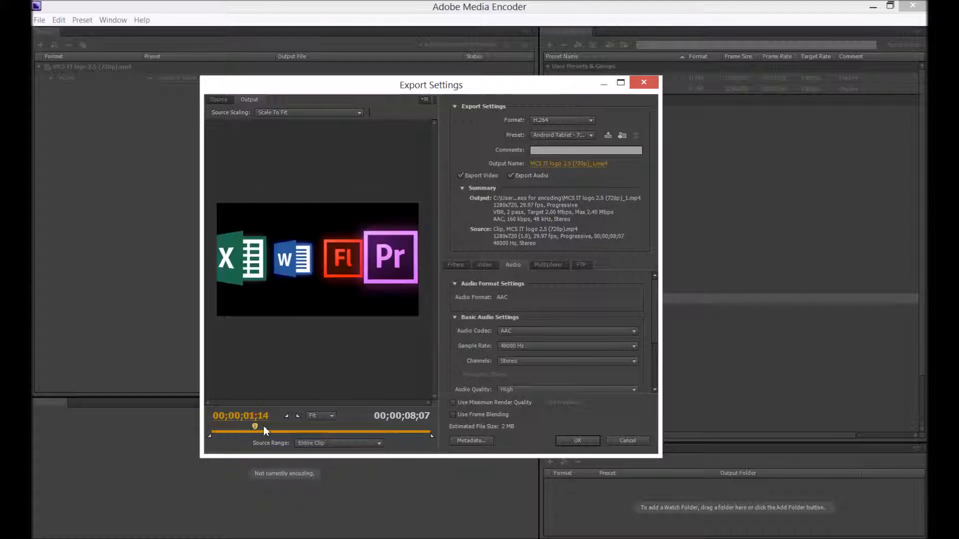
left_click_drag(255, 433, 382, 433)
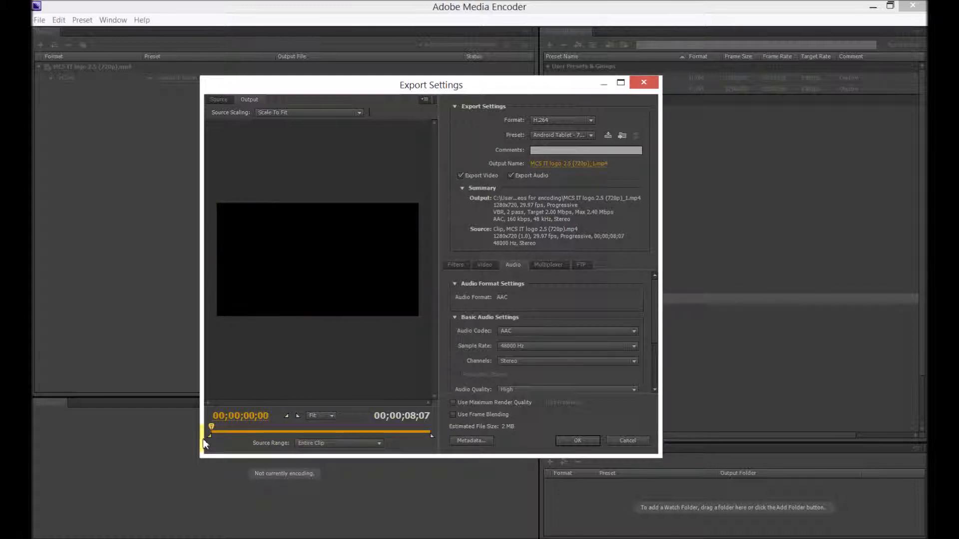
left_click_drag(211, 426, 389, 426)
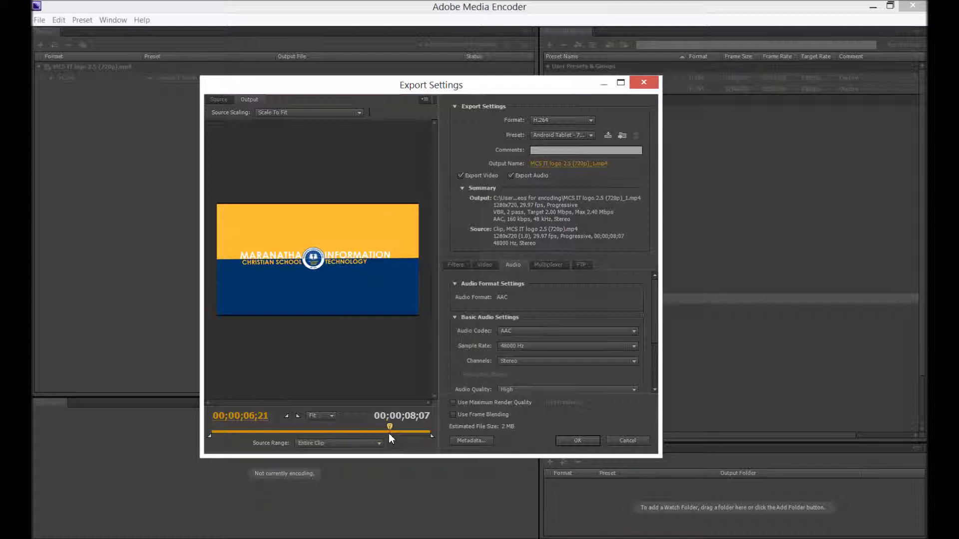
left_click_drag(390, 432, 232, 432)
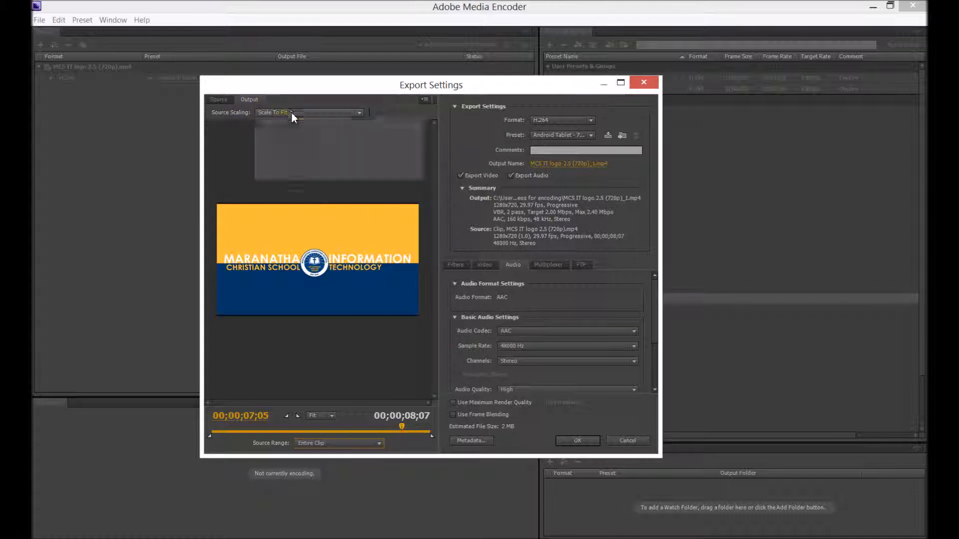
Test a crop of the source frame, then restore the full 1280×720 frame and preview Output.
left_click(218, 100)
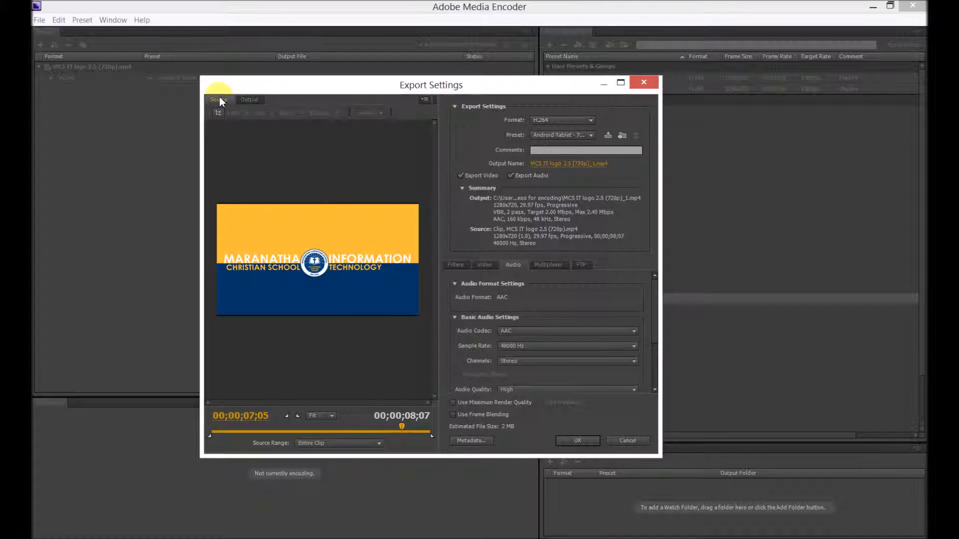
mouse_move(219, 112)
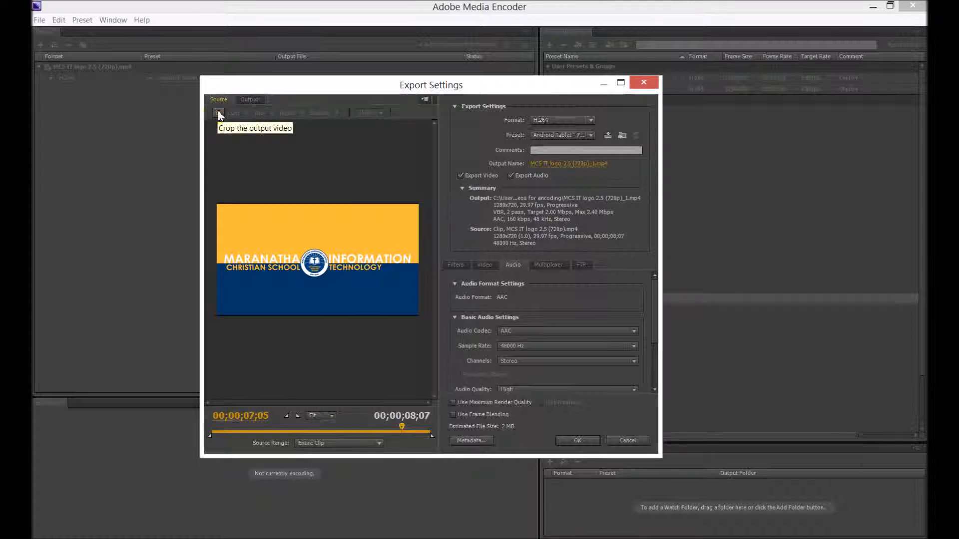
left_click(219, 113)
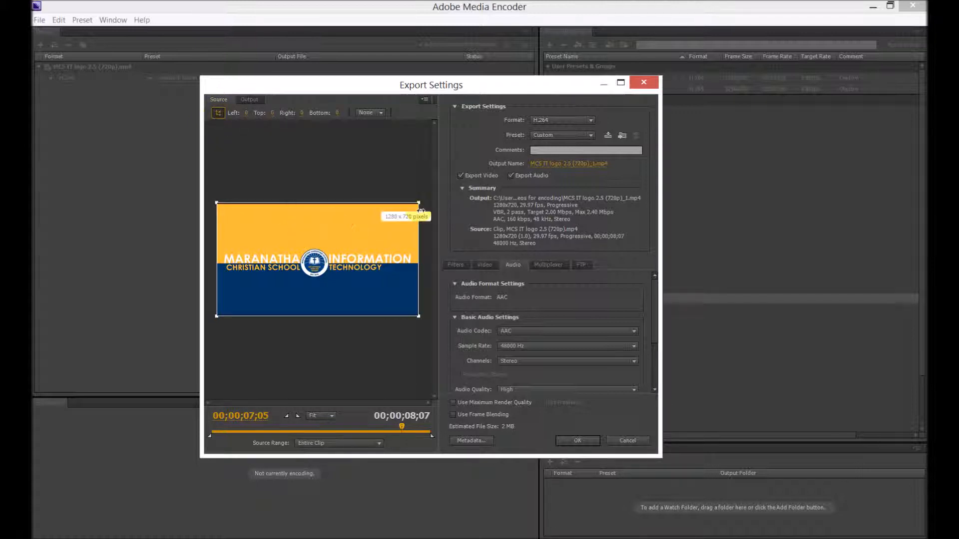
left_click_drag(419, 201, 343, 240)
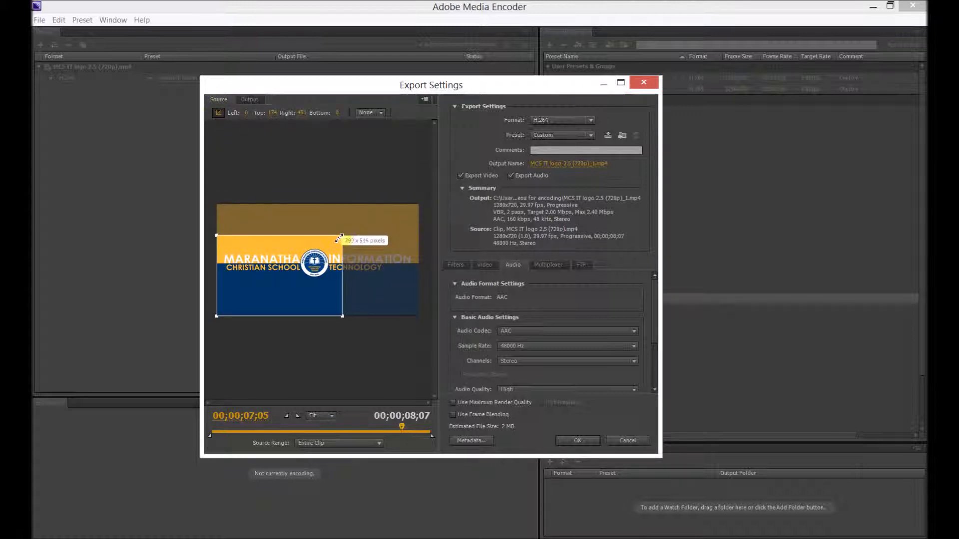
left_click(249, 99)
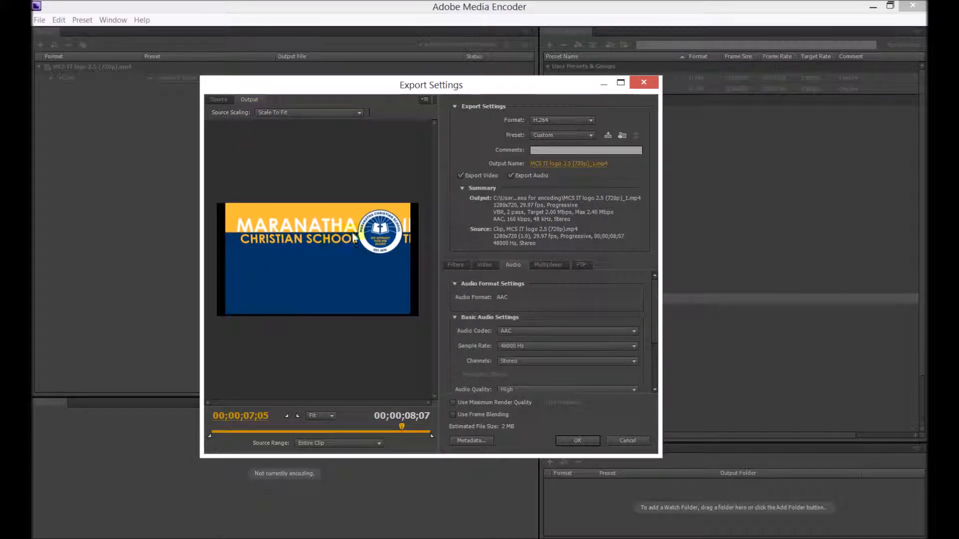
left_click(217, 112)
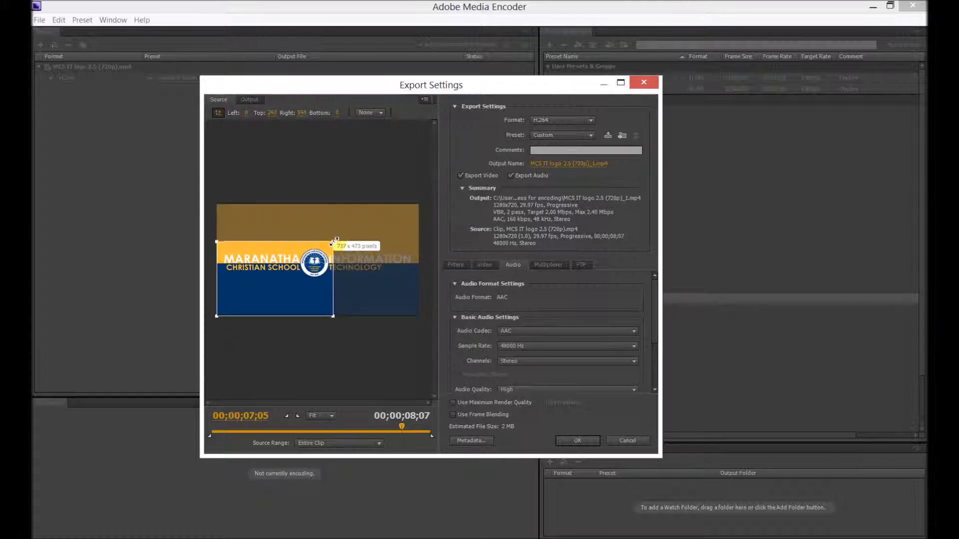
left_click(249, 99)
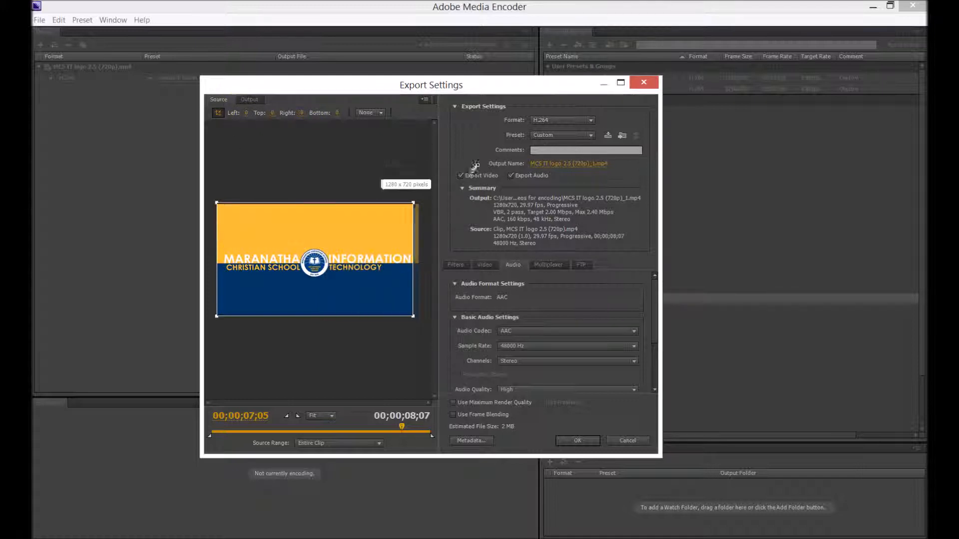
left_click(250, 99)
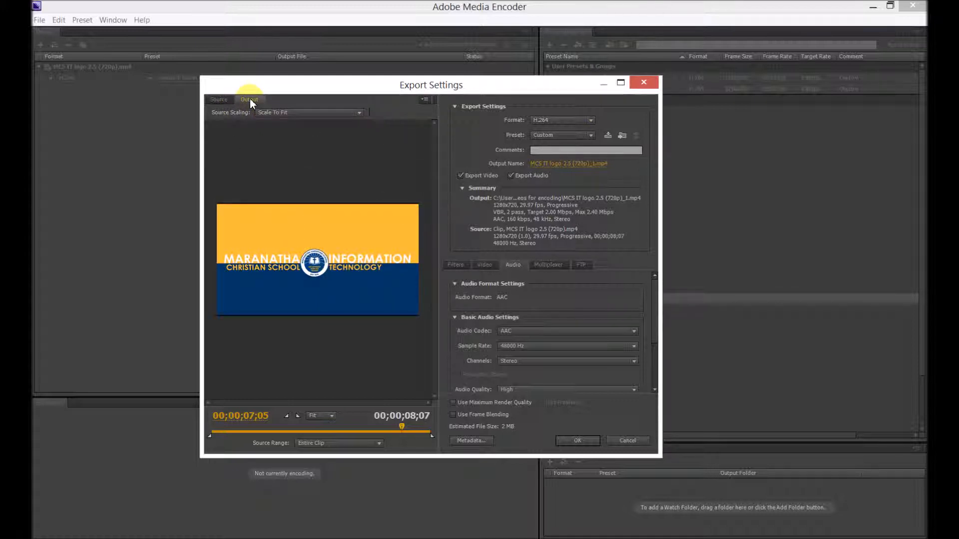
Set Source Scaling to Scale To Fill and change the H.264 profile from Baseline to High.
left_click(308, 111)
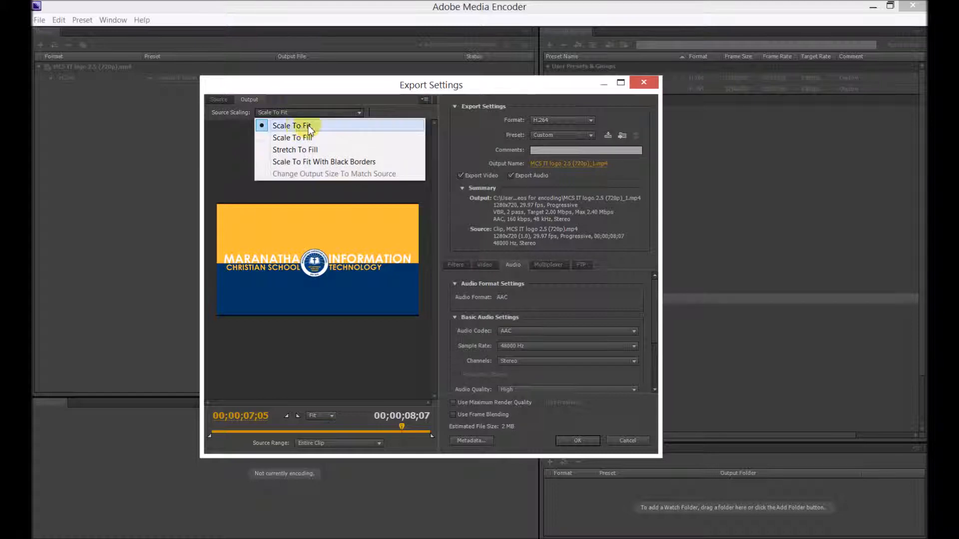
left_click(292, 137)
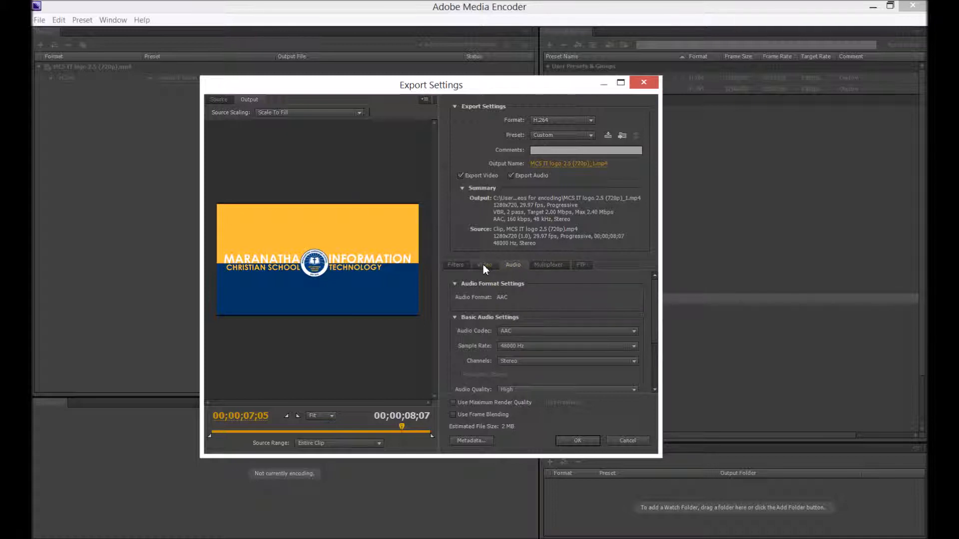
left_click(484, 264)
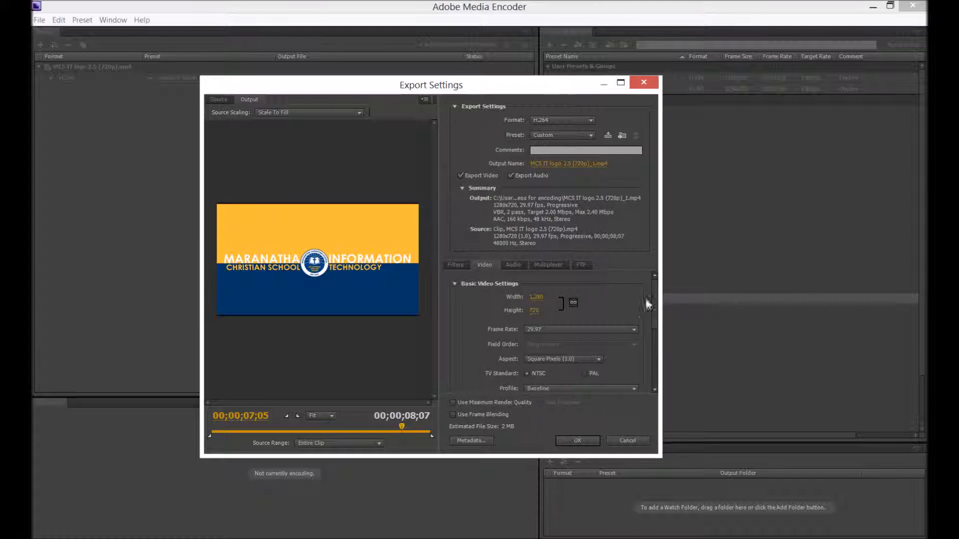
scroll("down", 3)
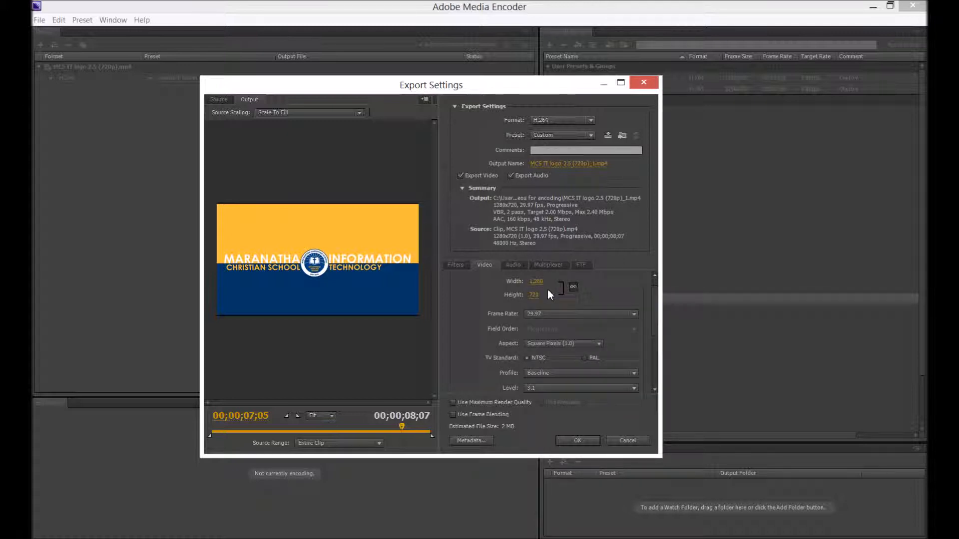
mouse_move(537, 281)
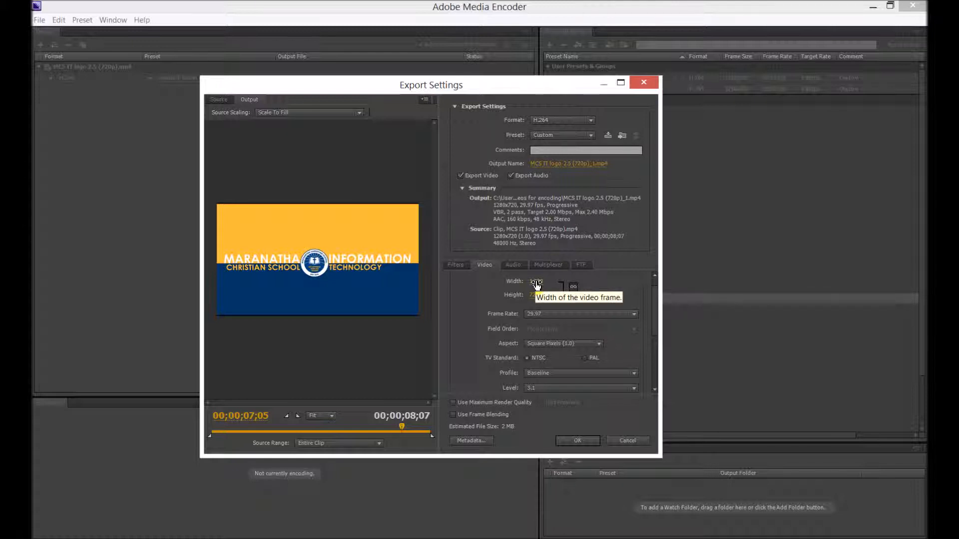
mouse_move(603, 291)
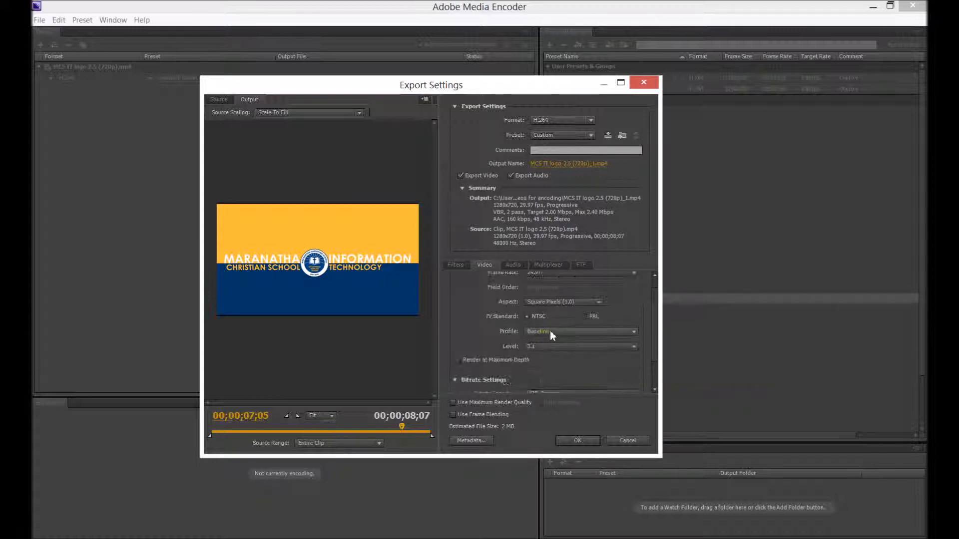
left_click(581, 330)
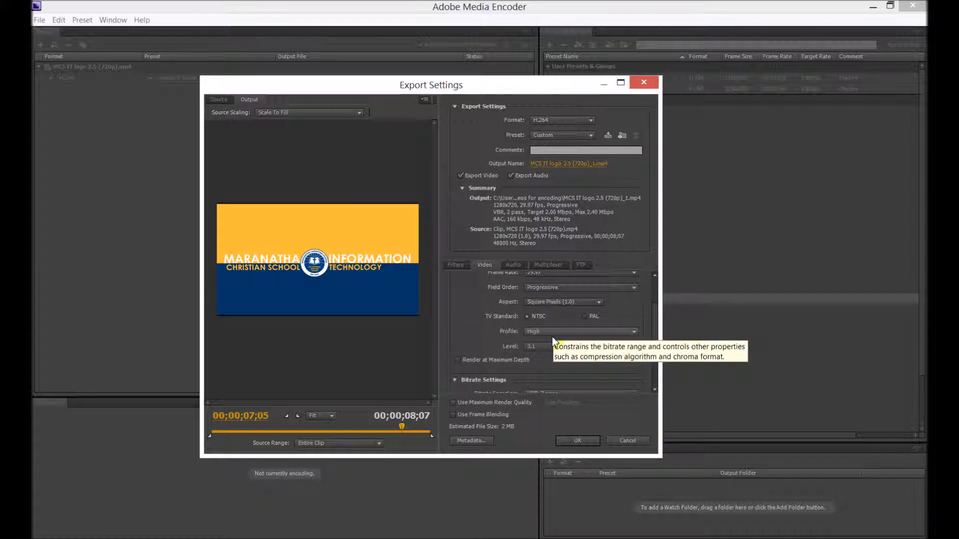
scroll("down", 3)
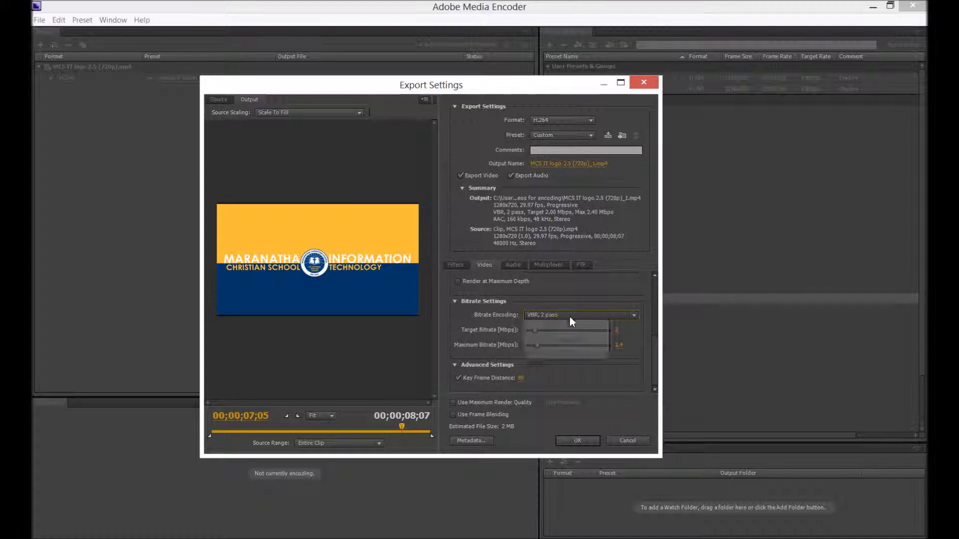
Use 2-pass VBR at 10 Mbps target and maximum, with maximum render quality and depth.
left_click(580, 314)
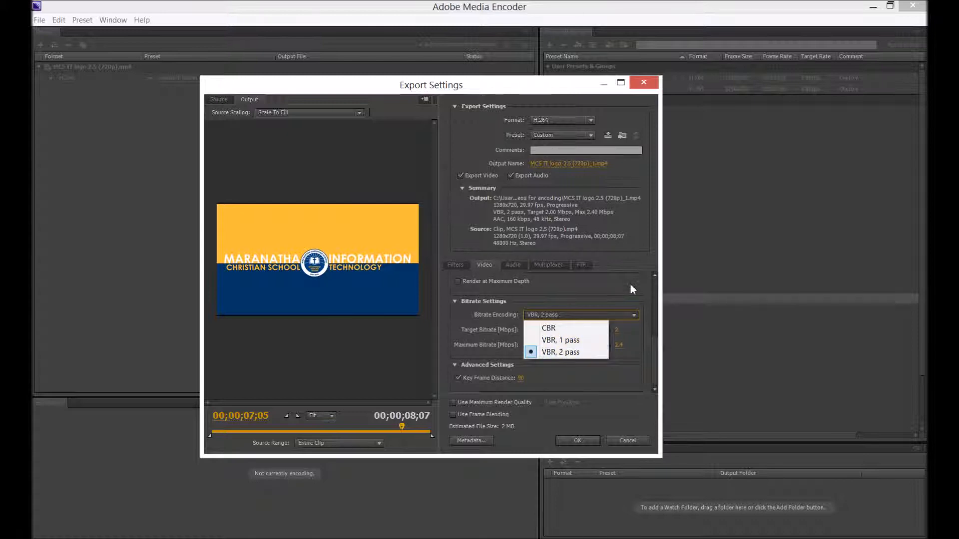
left_click(559, 352)
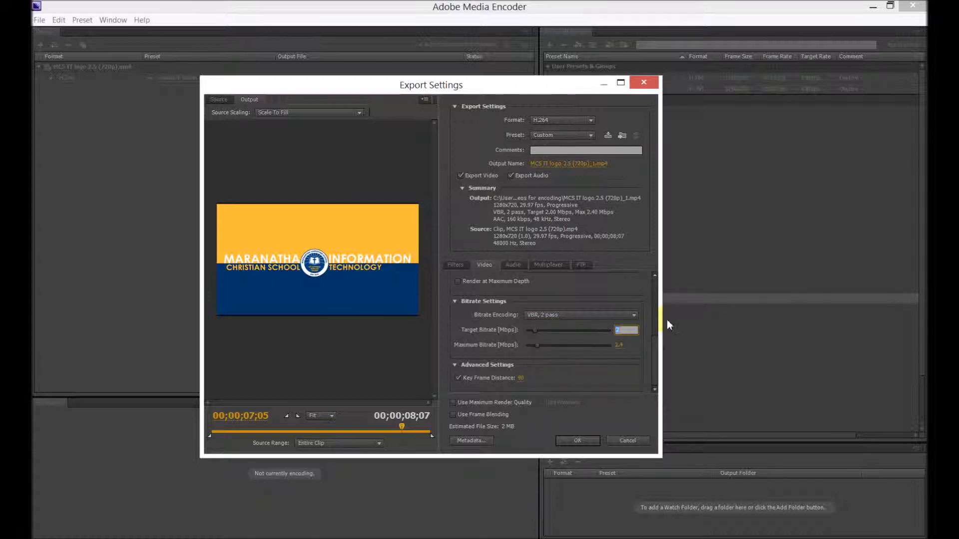
type("10")
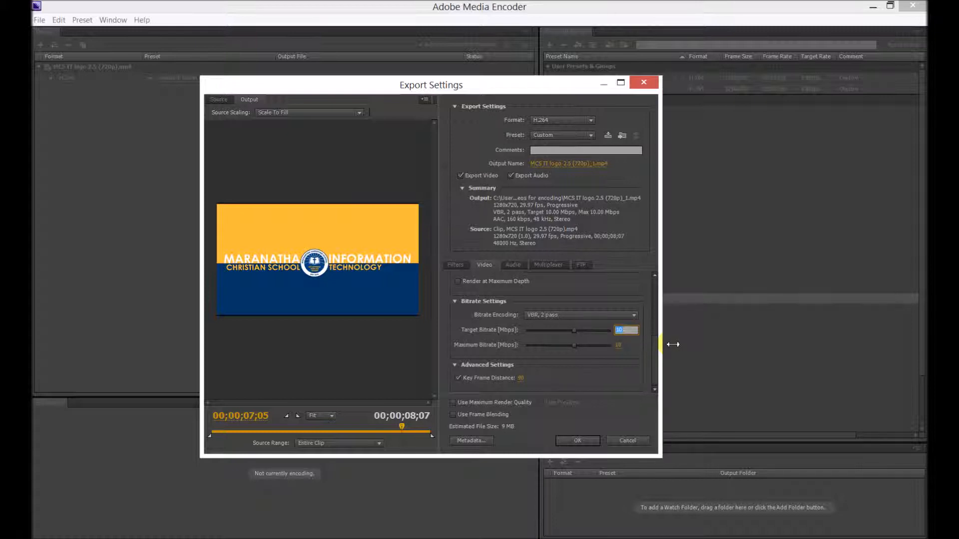
type("20")
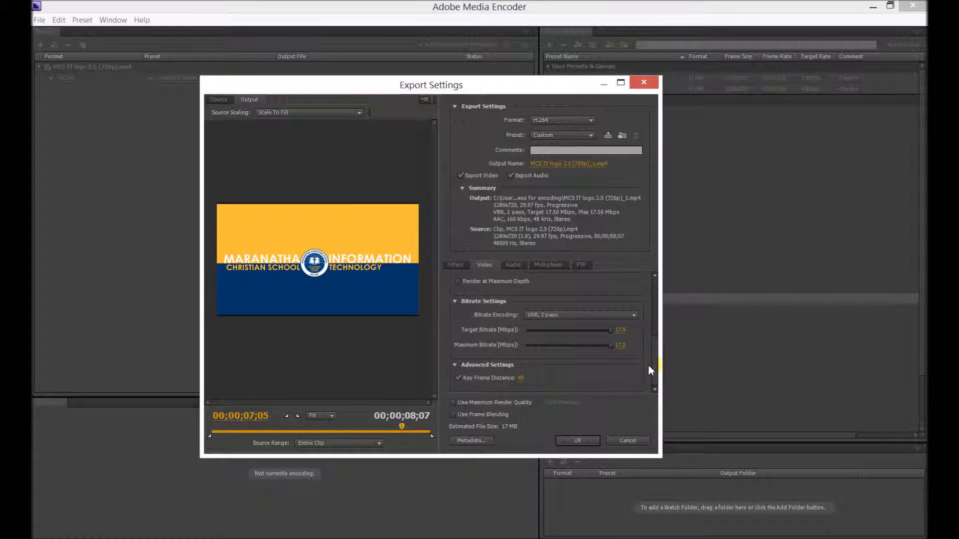
mouse_move(336, 268)
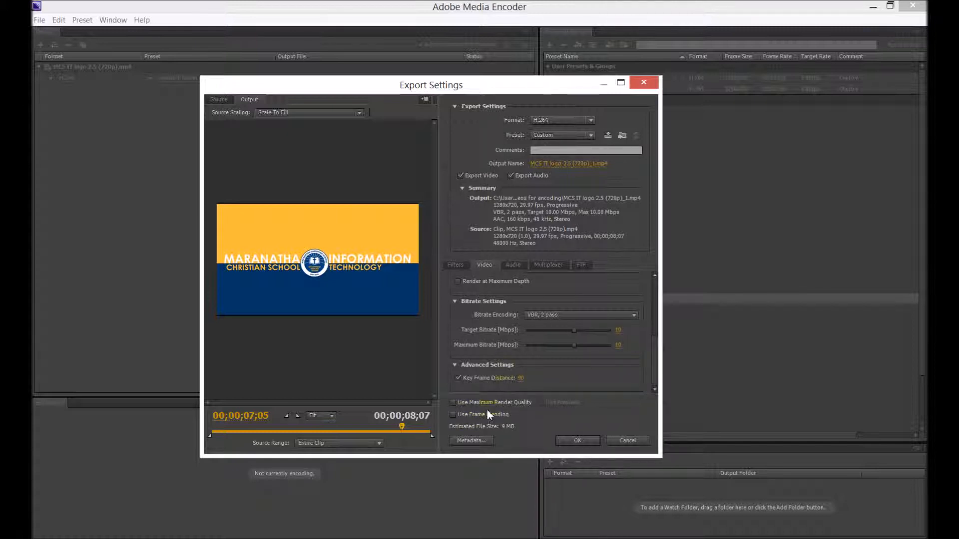
left_click(453, 402)
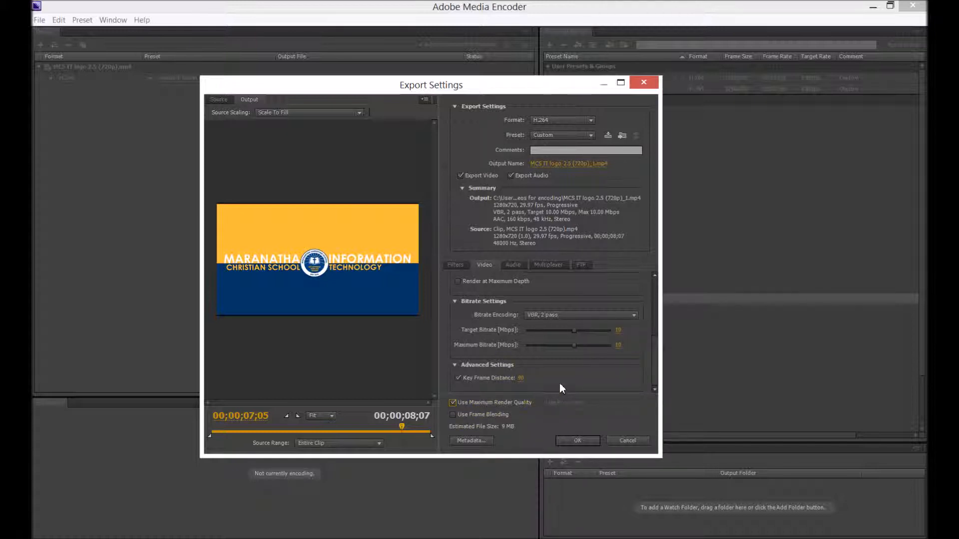
left_click(457, 282)
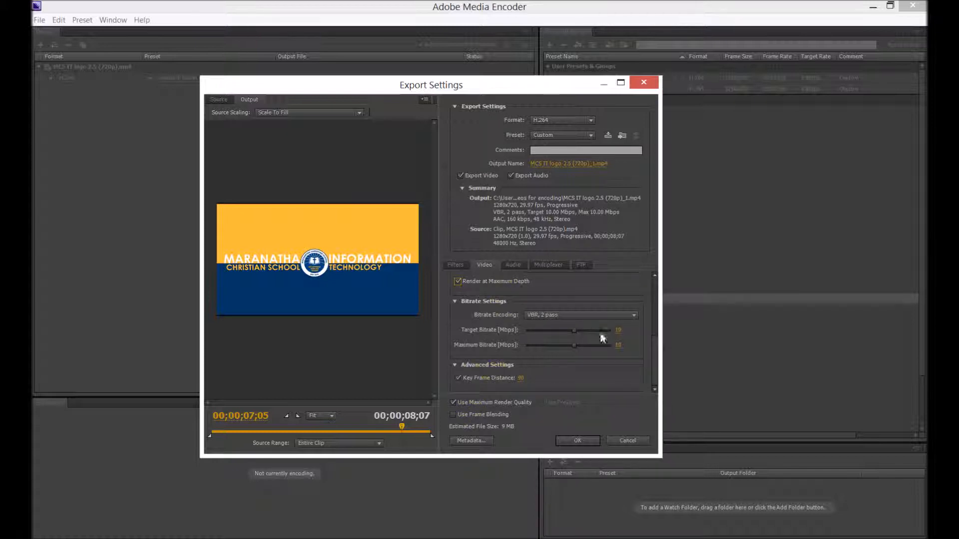
Set the audio bitrate to 192 kbps AAC and view the MP4 multiplexer settings.
left_click(512, 264)
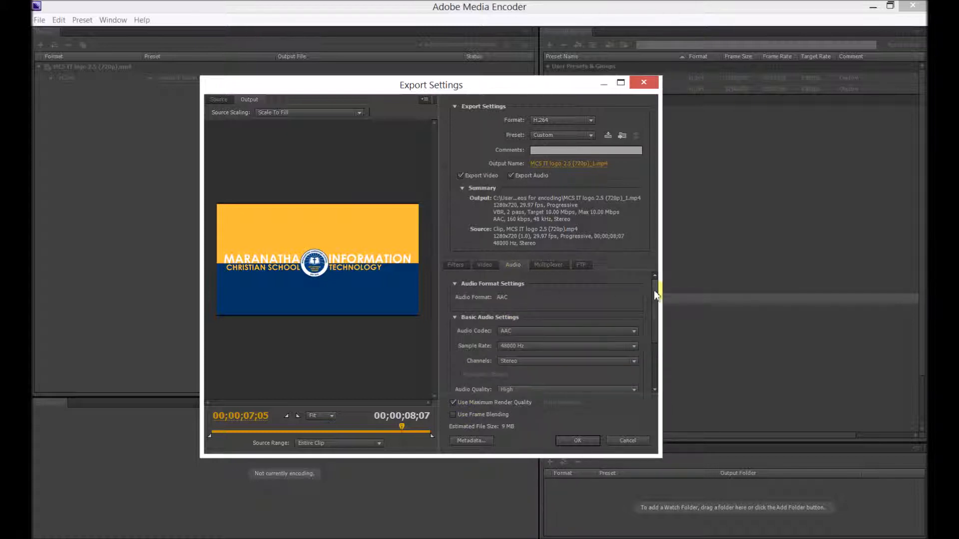
scroll("down", 3)
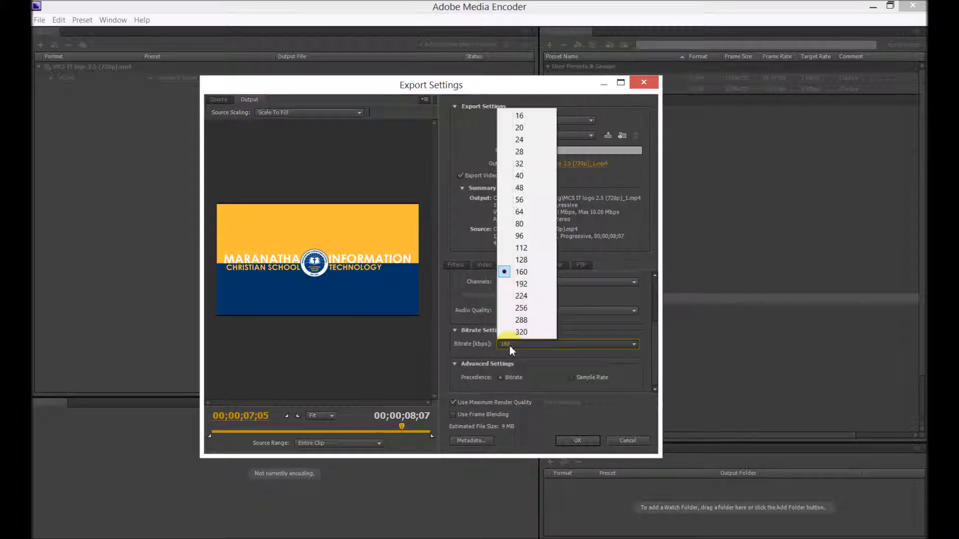
left_click(519, 212)
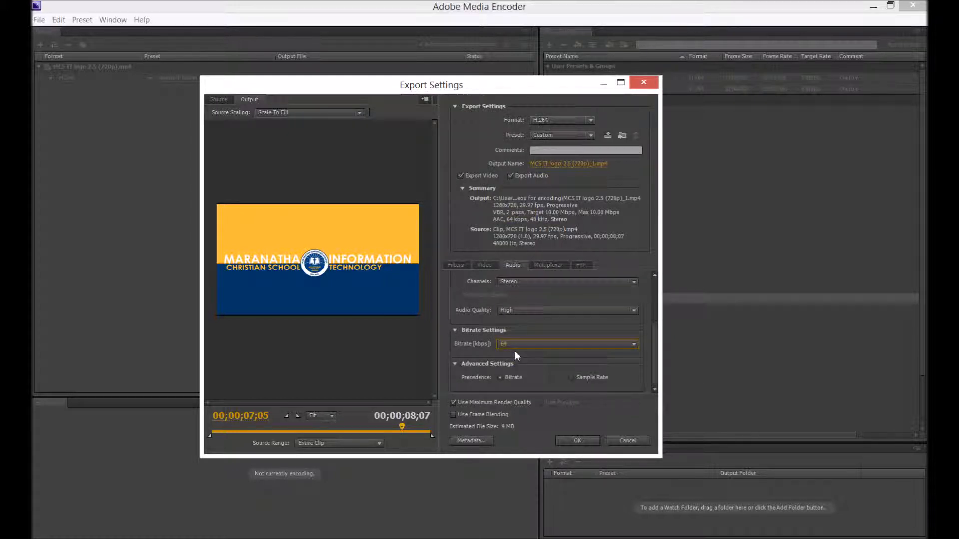
left_click(566, 344)
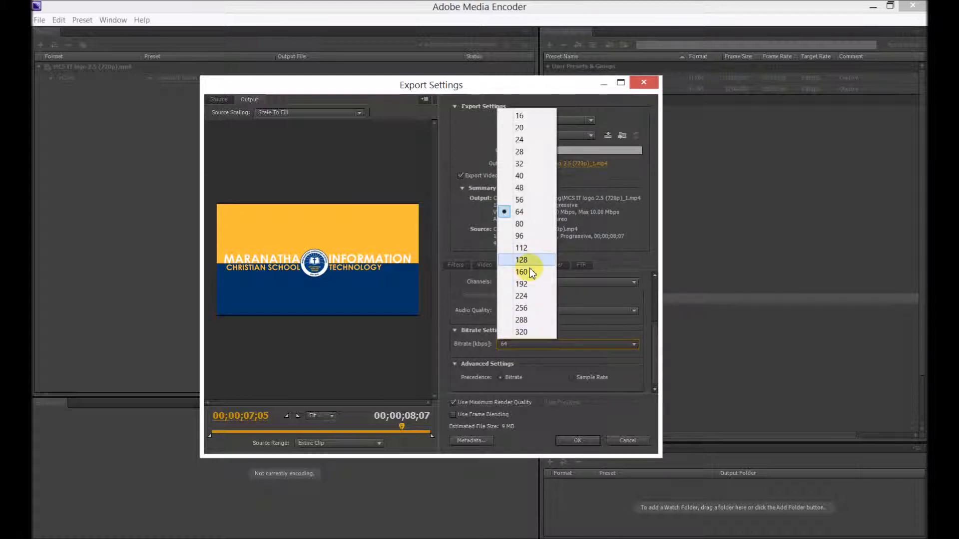
left_click(521, 283)
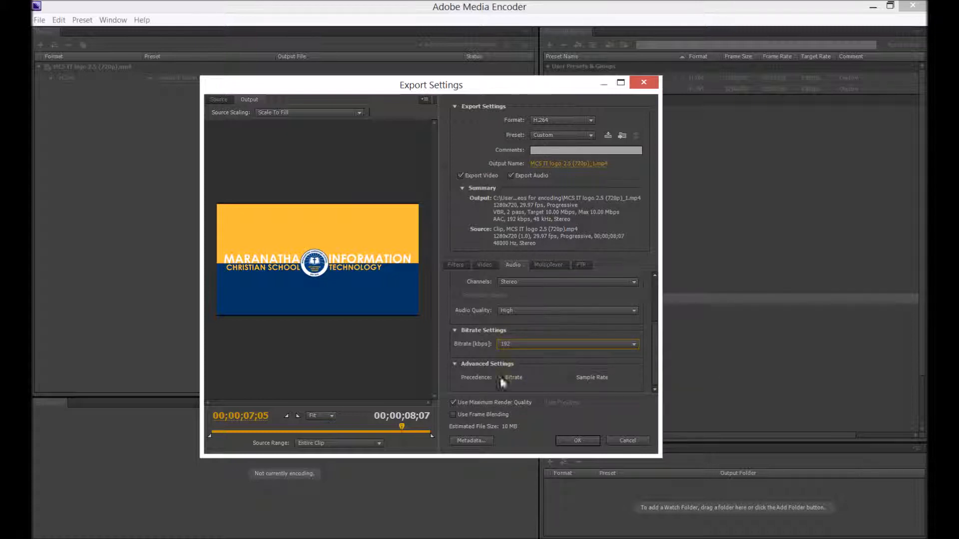
left_click(548, 264)
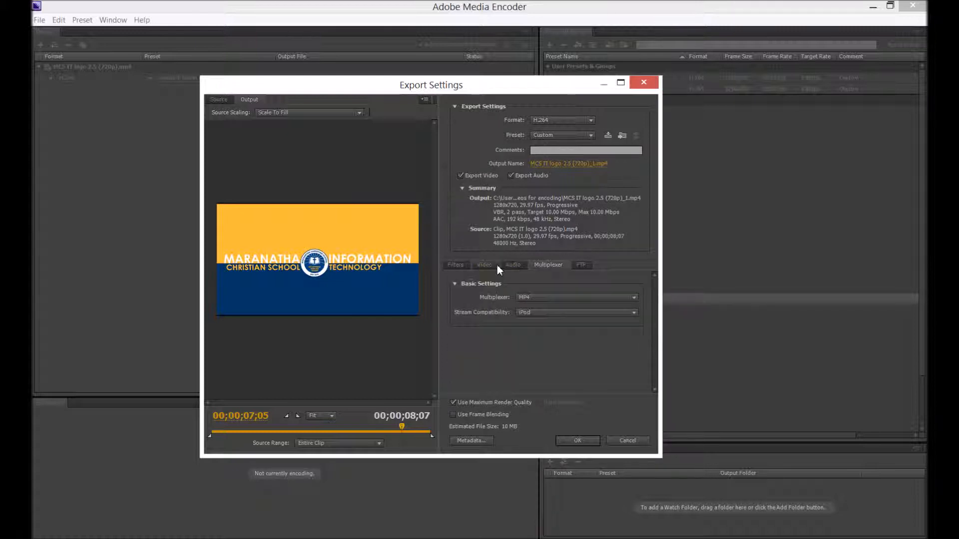
Recheck the video bitrate and bring up Save As for MCS IT logo 2.5 (720p)_1.mp4.
left_click(484, 265)
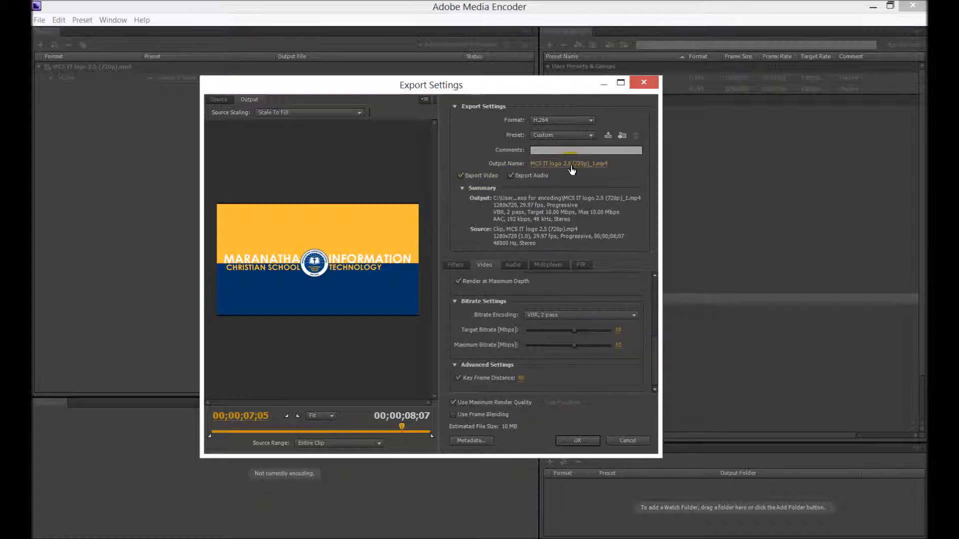
left_click(569, 163)
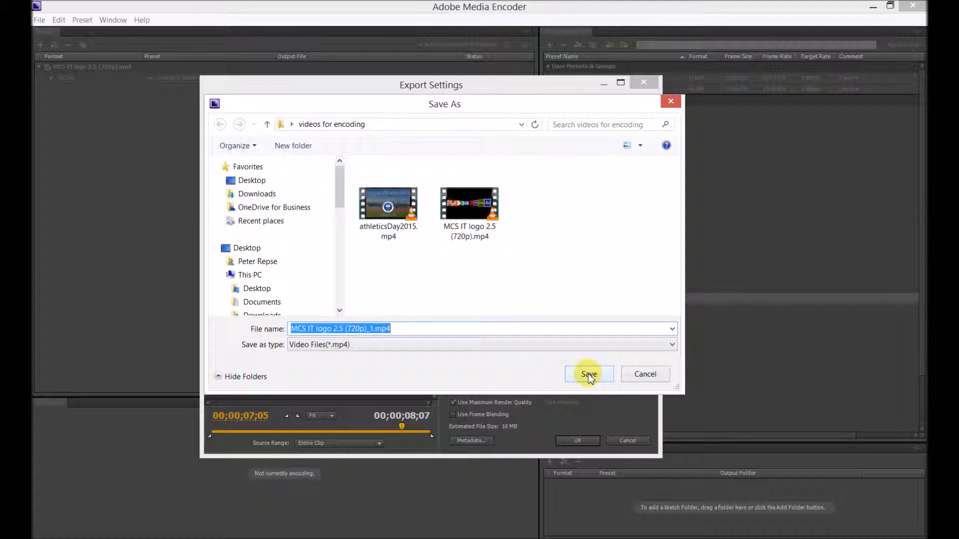
Save the output as MCS IT logo 2.5 (720p)_1.mp4 in the videos for encoding folder.
left_click(588, 373)
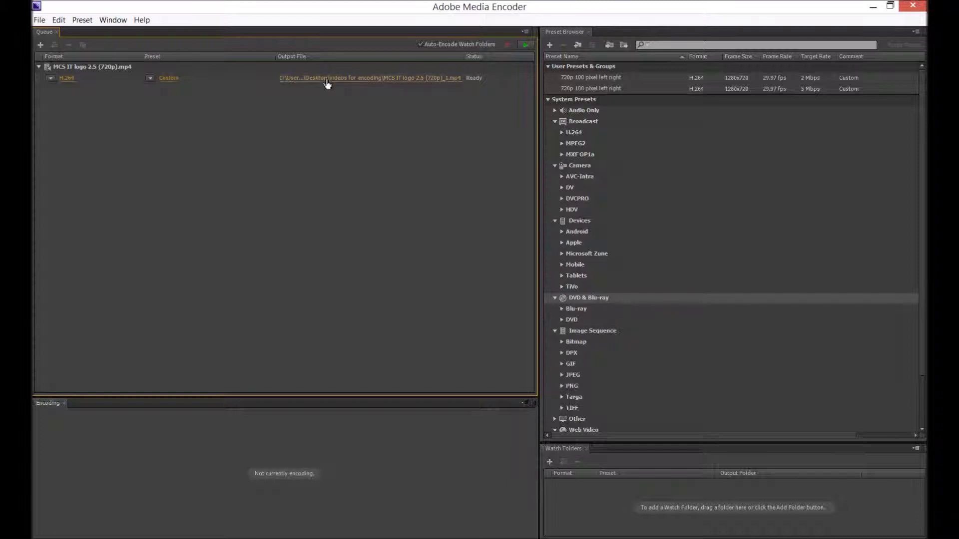
Select the H.264 logo job and start the queue until it reads Done.
left_click(370, 77)
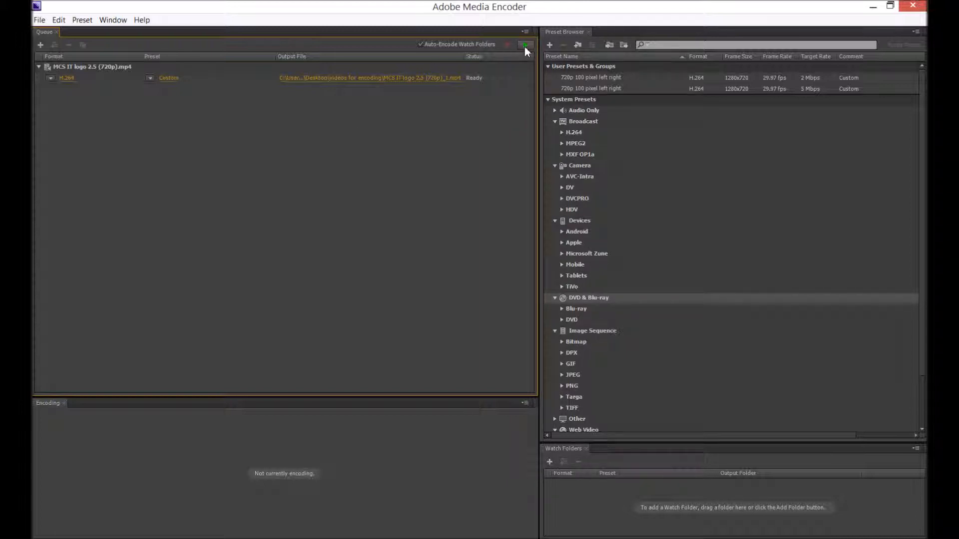
left_click(523, 44)
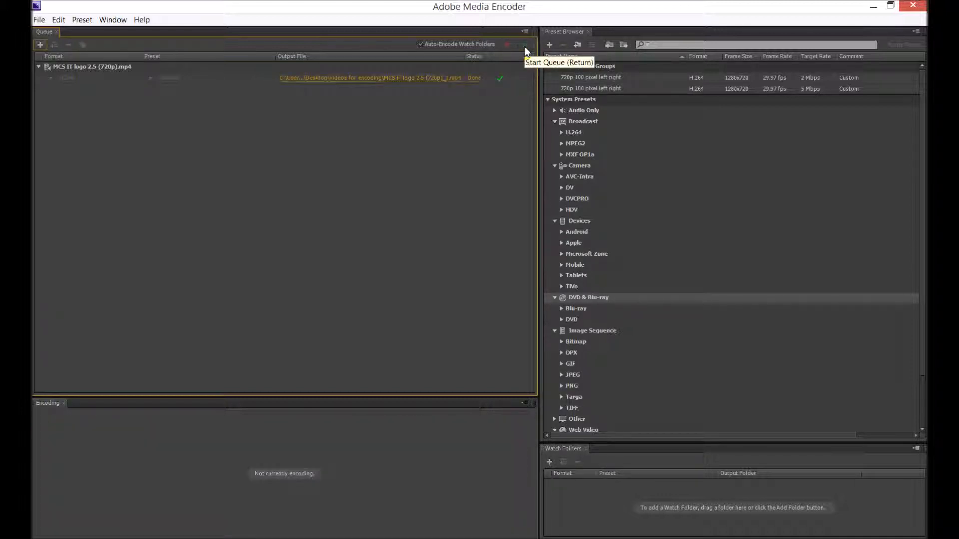
mouse_move(471, 110)
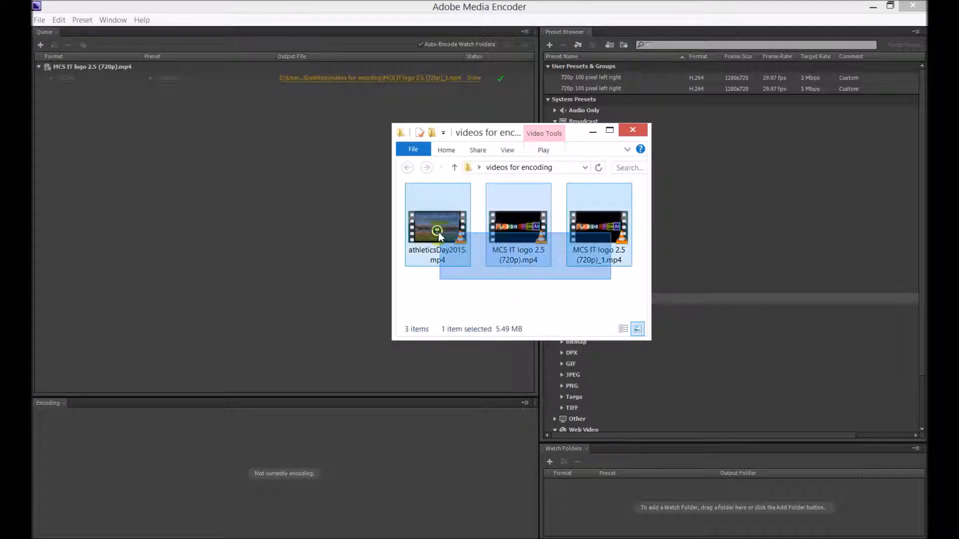
Add the three clips, delete the finished logo job, and open athleticsDay2015's export settings.
key("ctrl+a")
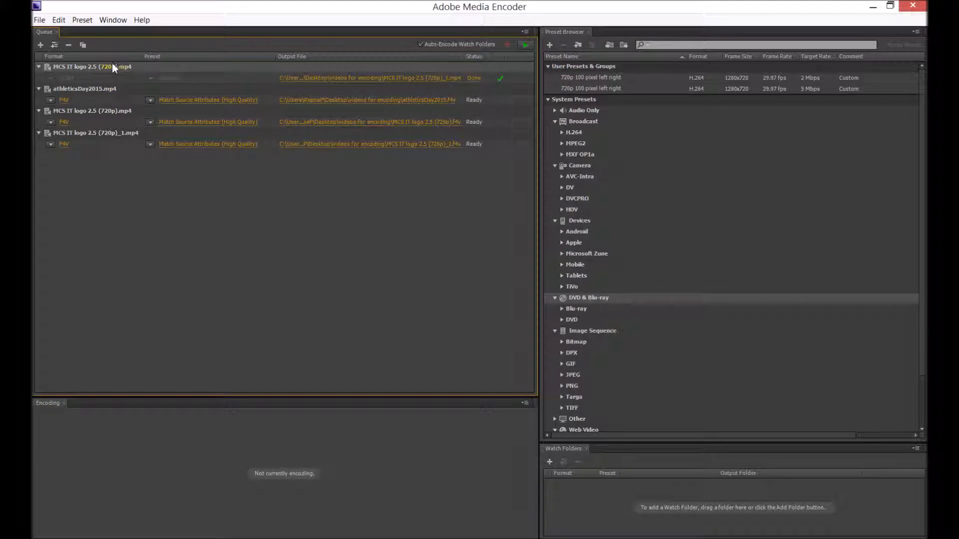
left_click(68, 45)
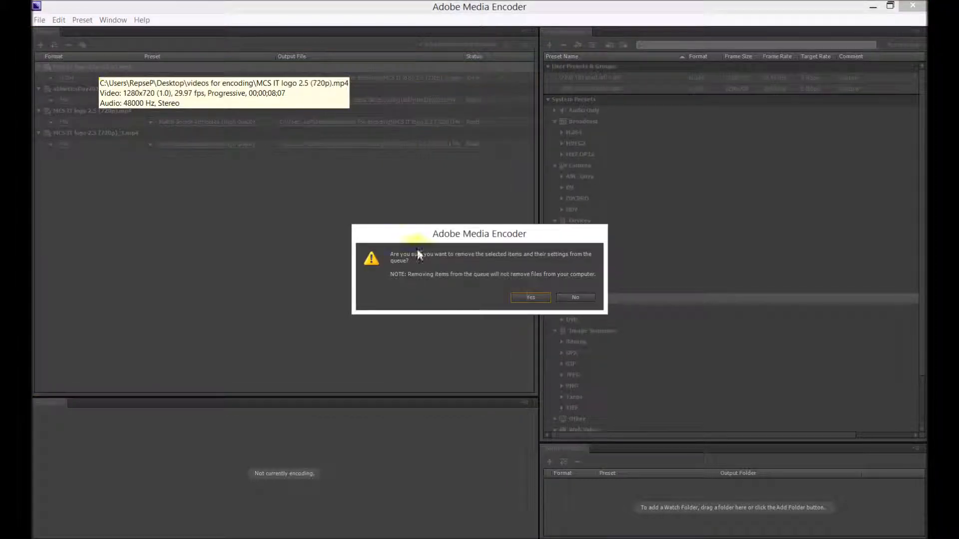
left_click(529, 297)
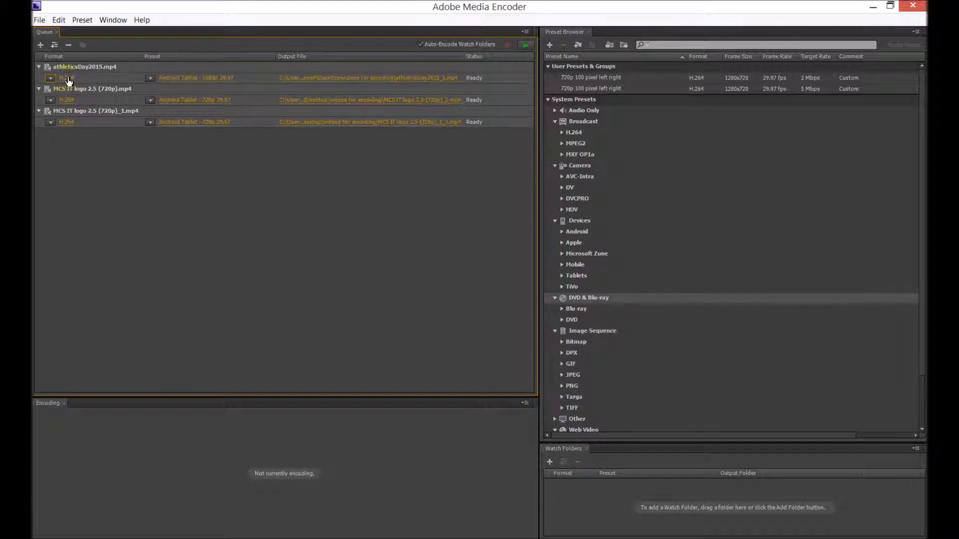
left_click(66, 78)
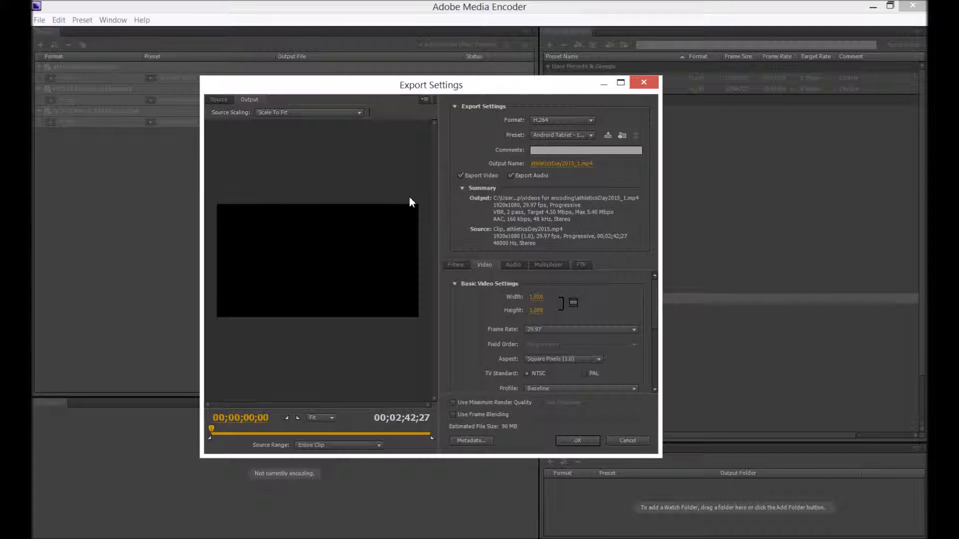
mouse_move(455, 223)
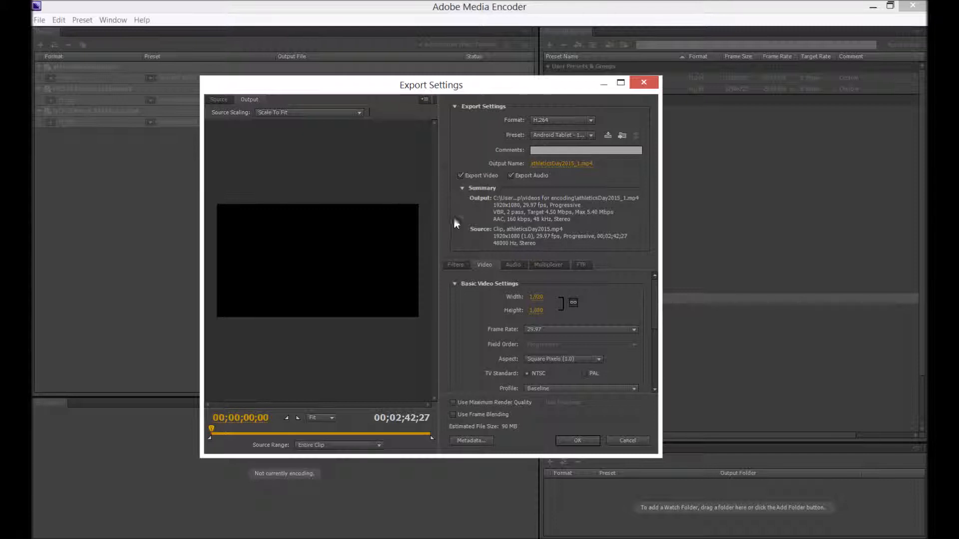
mouse_move(459, 227)
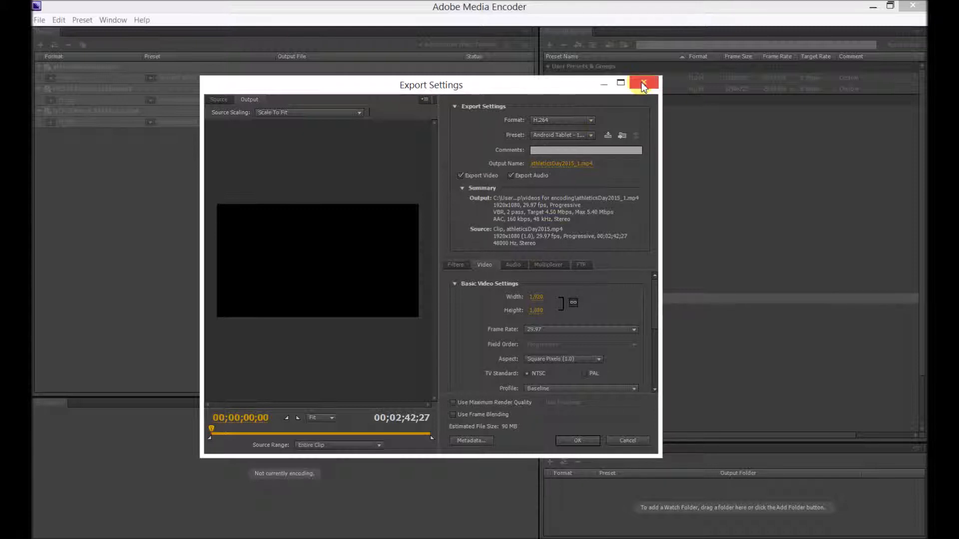
Close the athleticsDay2015 export settings without changes.
left_click(642, 83)
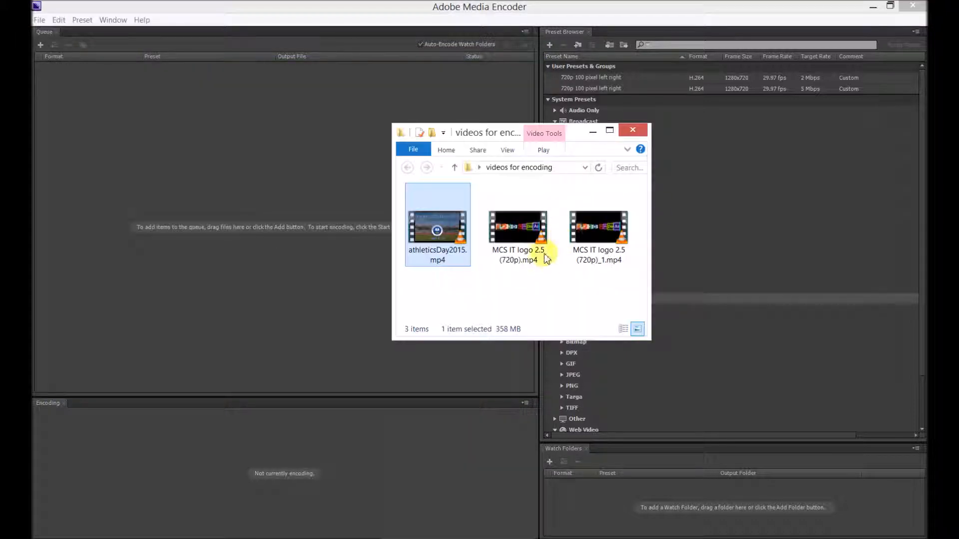
Add athleticsDay2015.mp4 to the queue as a single H.264 Android Tablet 720p job.
left_click(437, 226)
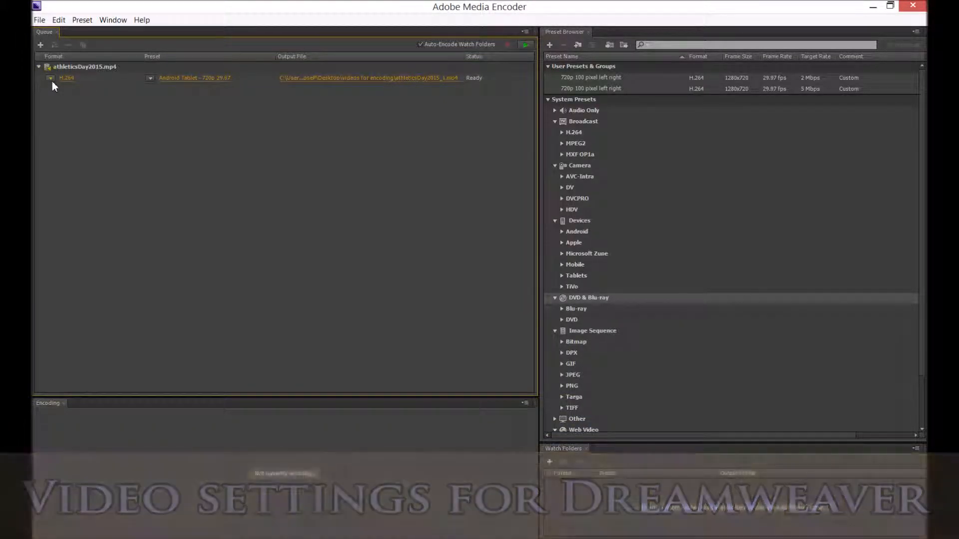
left_click(51, 78)
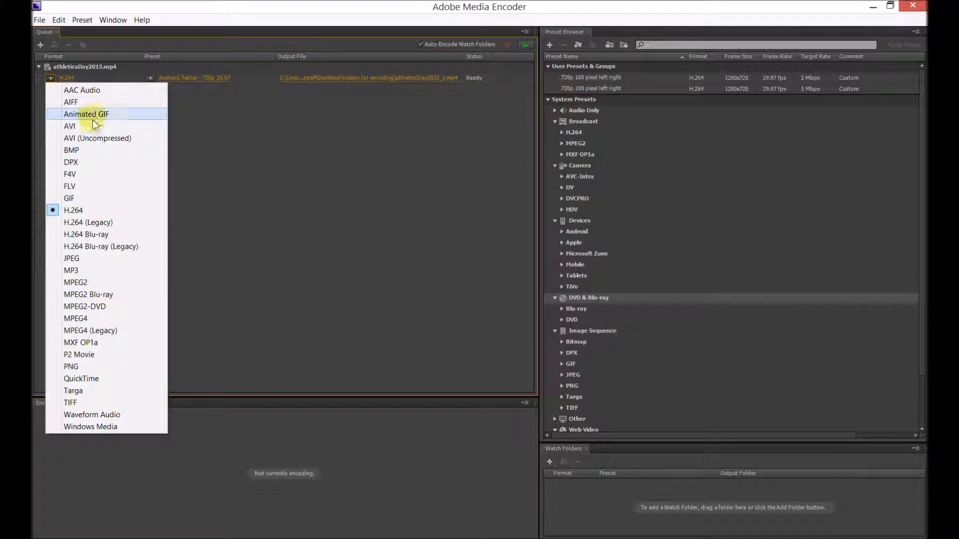
Change the athleticsDay2015 job's output format to FLV.
left_click(69, 186)
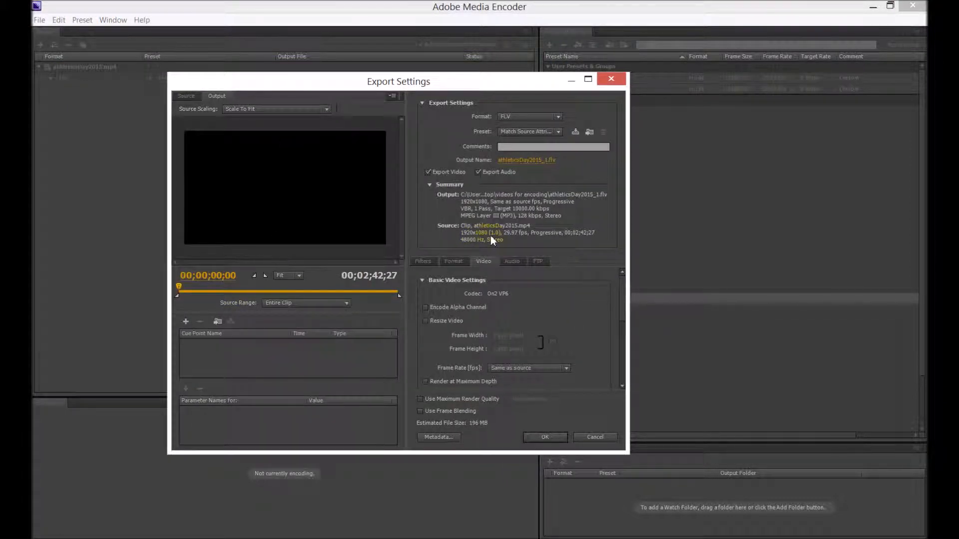
Trim the export to a custom source range ending around 25 seconds (00;00;24;28).
left_click_drag(179, 289, 198, 289)
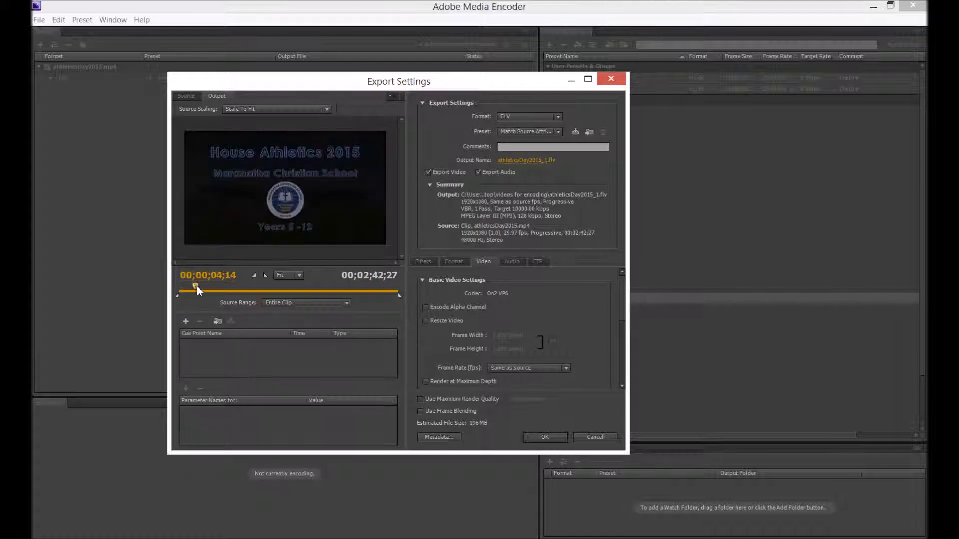
left_click_drag(197, 288, 190, 288)
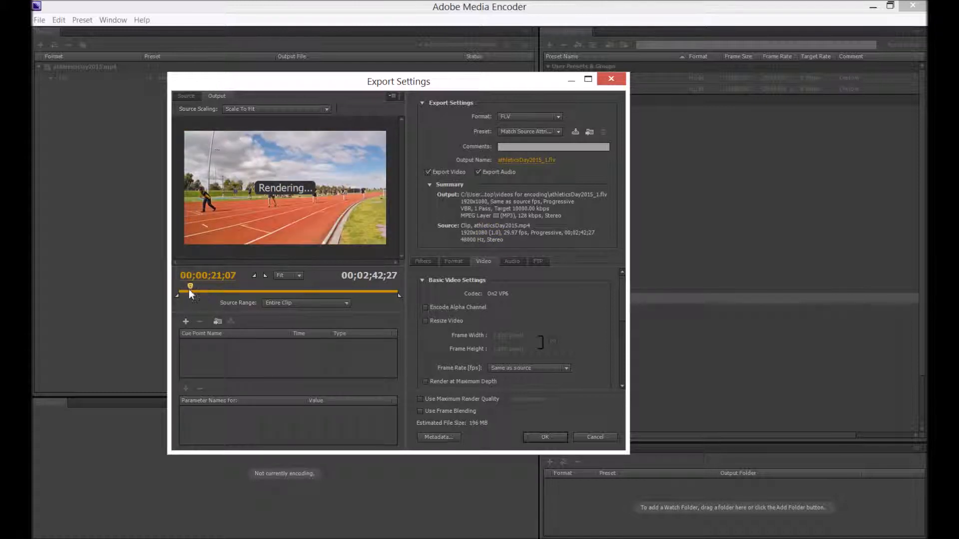
left_click_drag(190, 288, 209, 287)
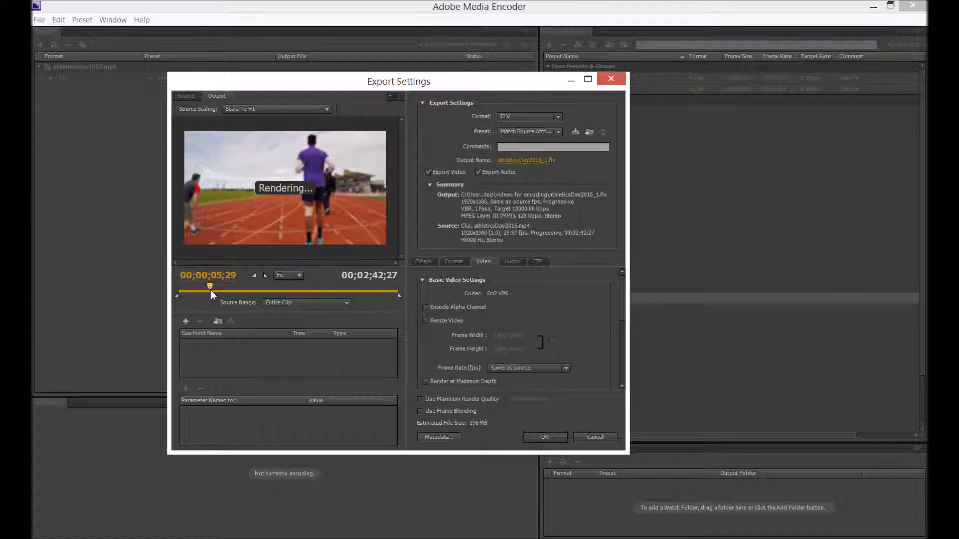
left_click_drag(210, 286, 213, 287)
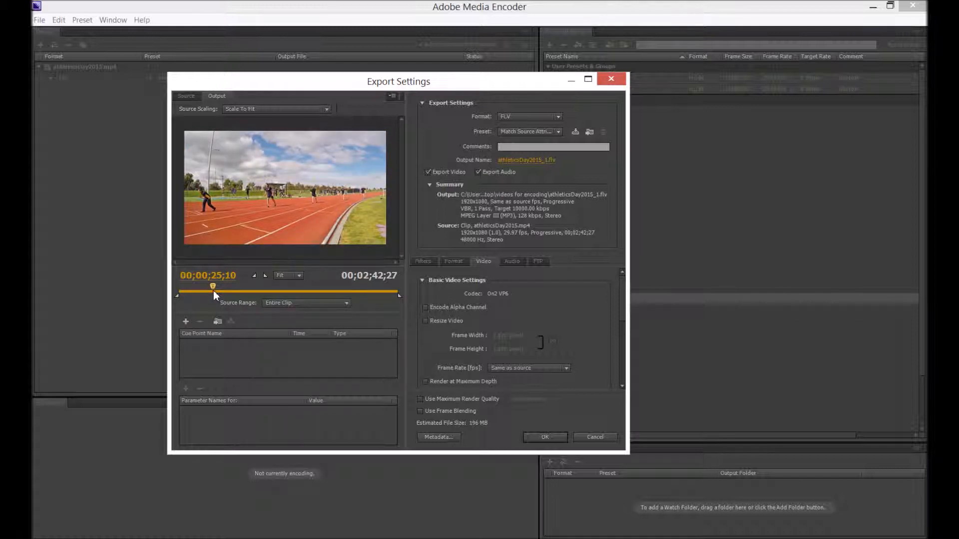
left_click_drag(212, 292, 327, 292)
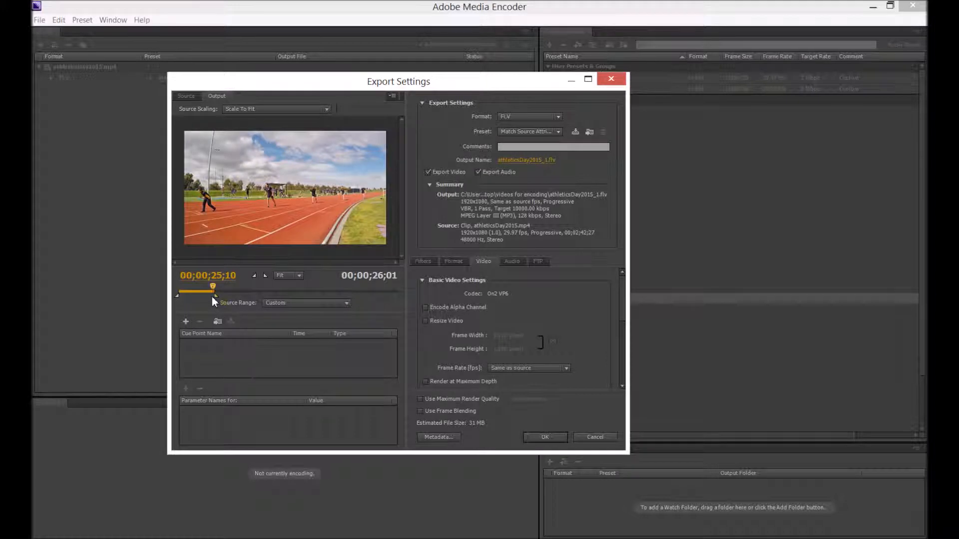
Check the frames around the new end point, then return the playhead to the title card.
left_click_drag(213, 287, 216, 288)
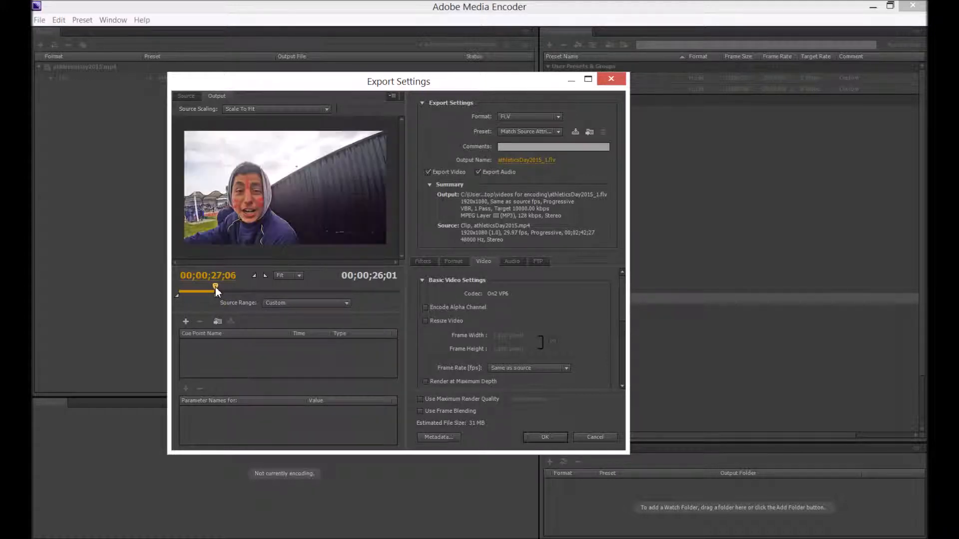
left_click_drag(215, 287, 213, 287)
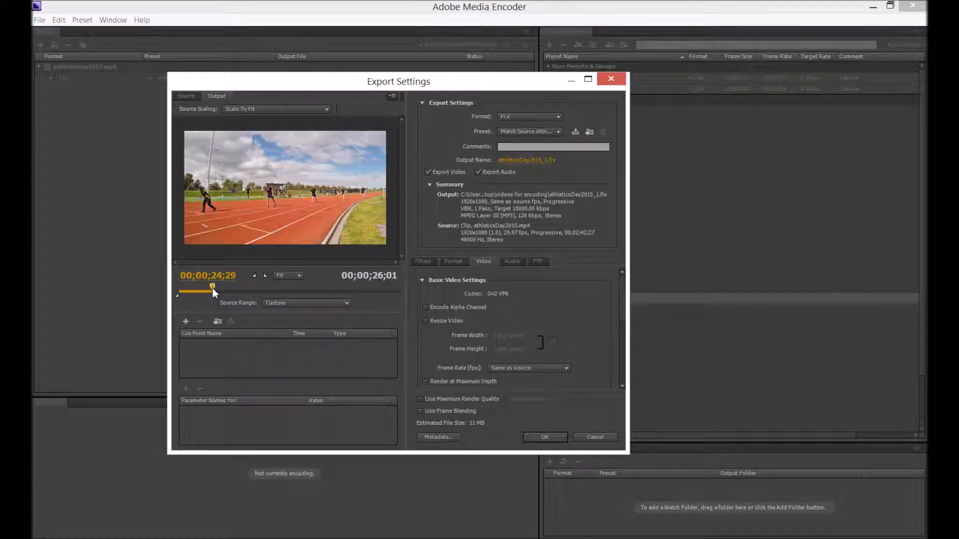
left_click_drag(212, 287, 214, 288)
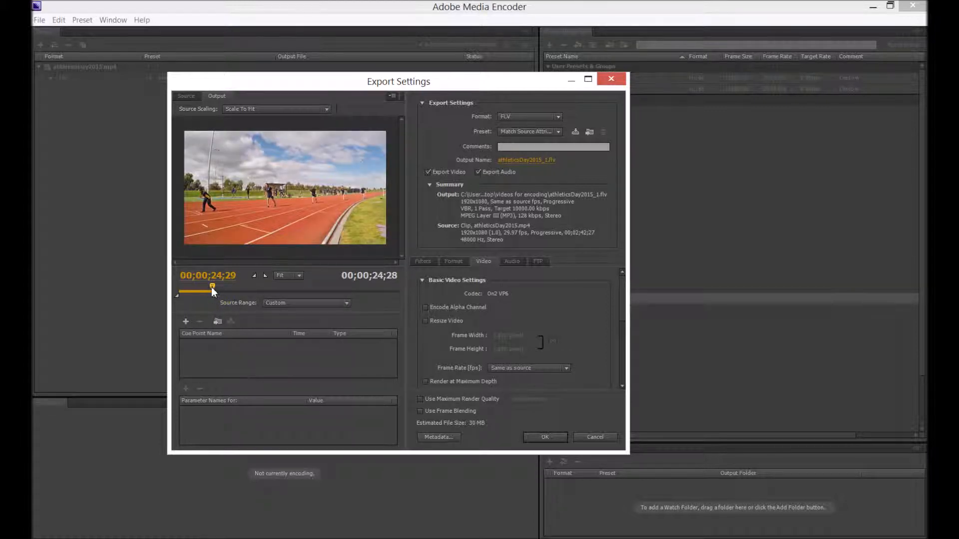
left_click_drag(213, 288, 179, 288)
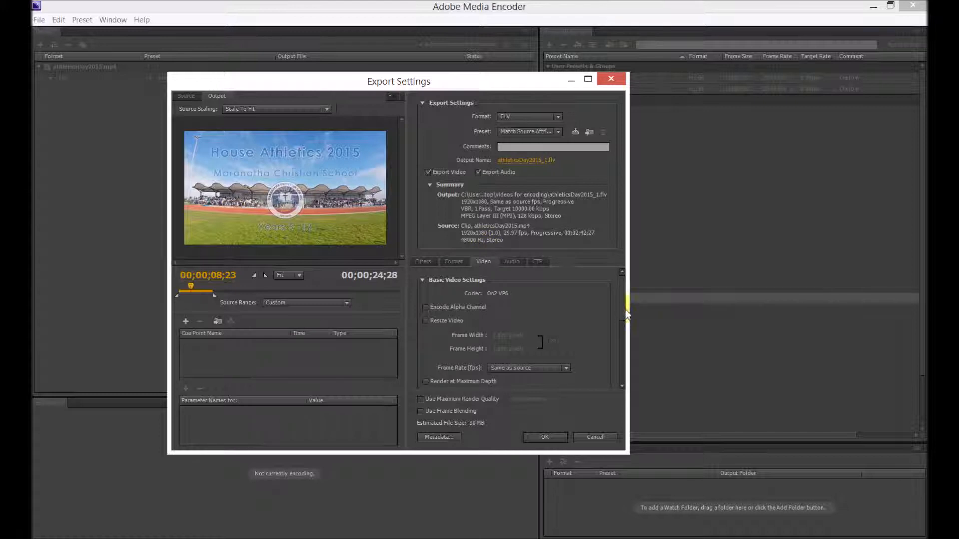
Enable Use Maximum Render Quality and Render at Maximum Depth in the Video settings.
scroll("down", 3)
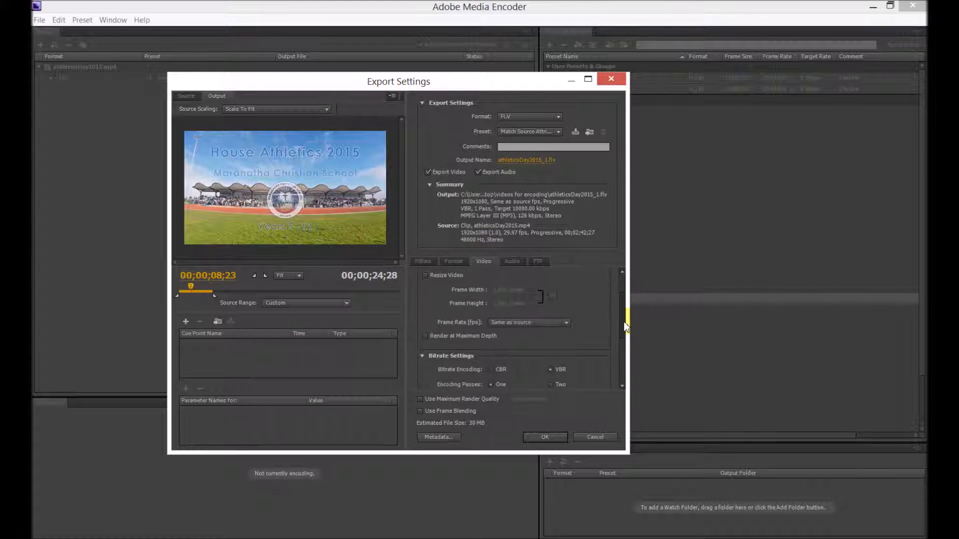
scroll("down", 3)
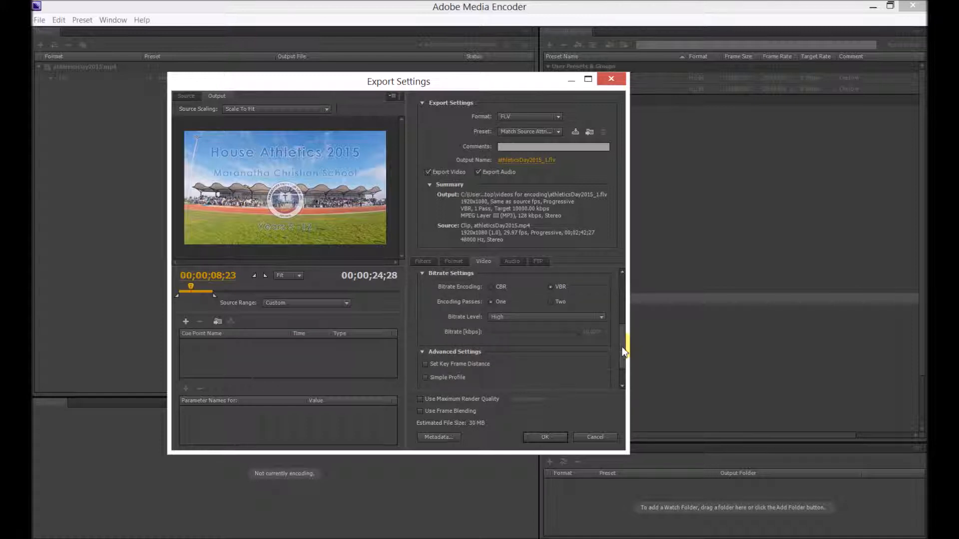
scroll("down", 3)
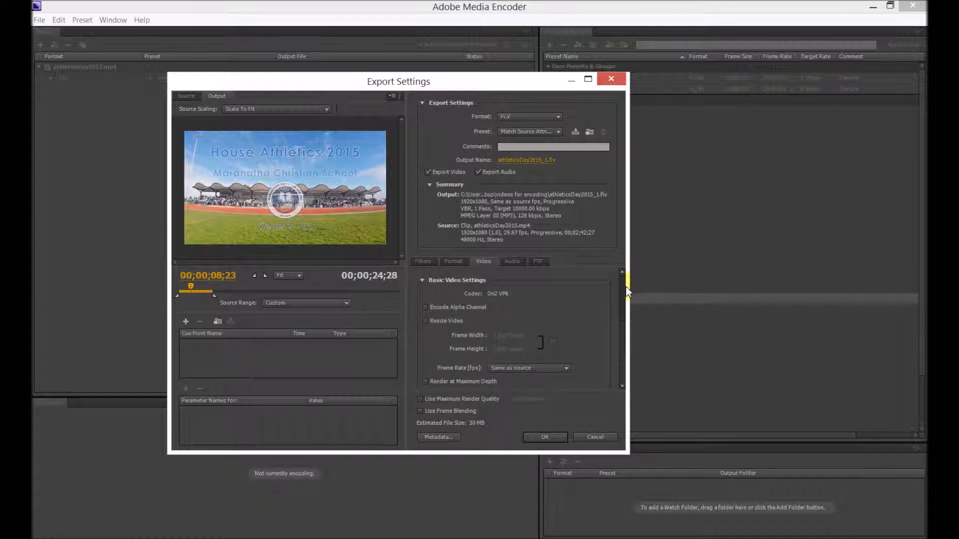
scroll("down", 3)
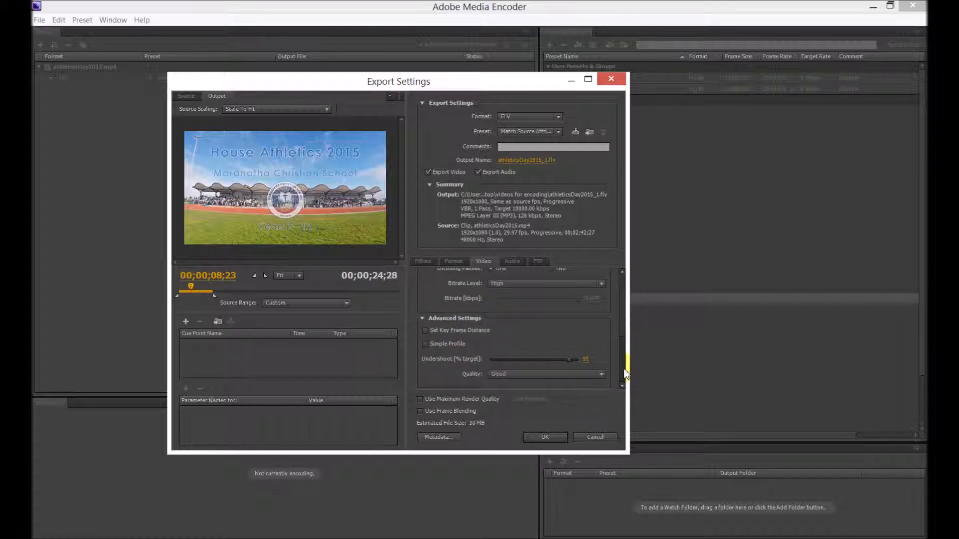
left_click(420, 398)
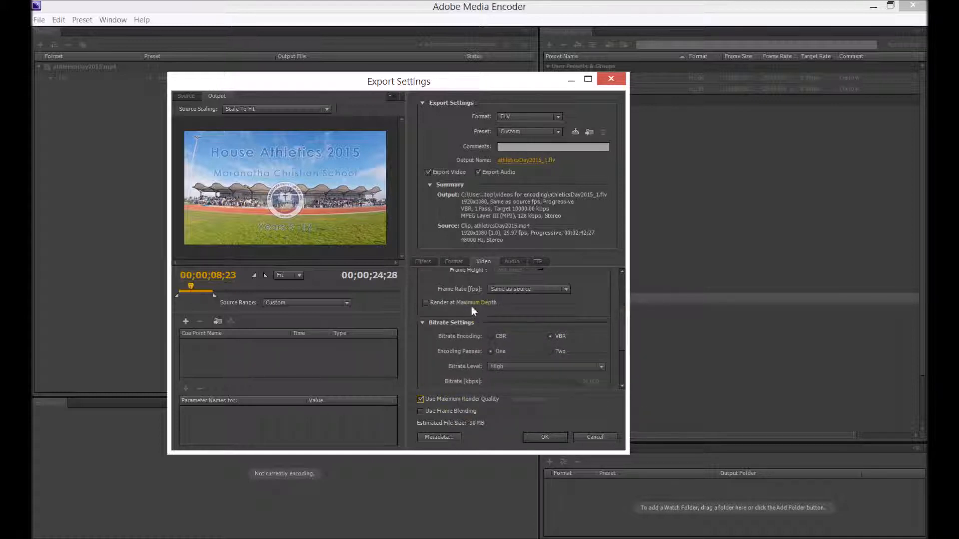
scroll("down", 3)
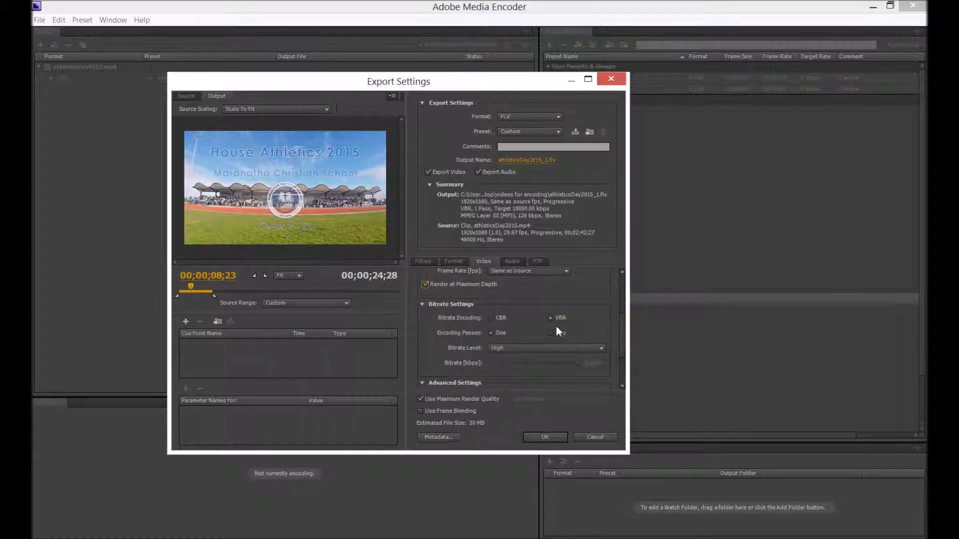
Set bitrate encoding to VBR with the Medium bitrate level.
left_click(493, 317)
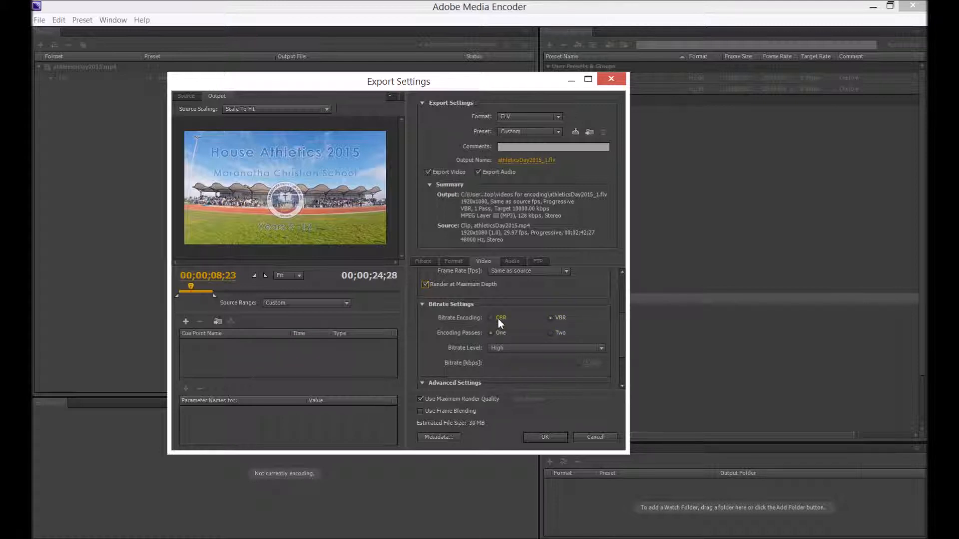
left_click(492, 318)
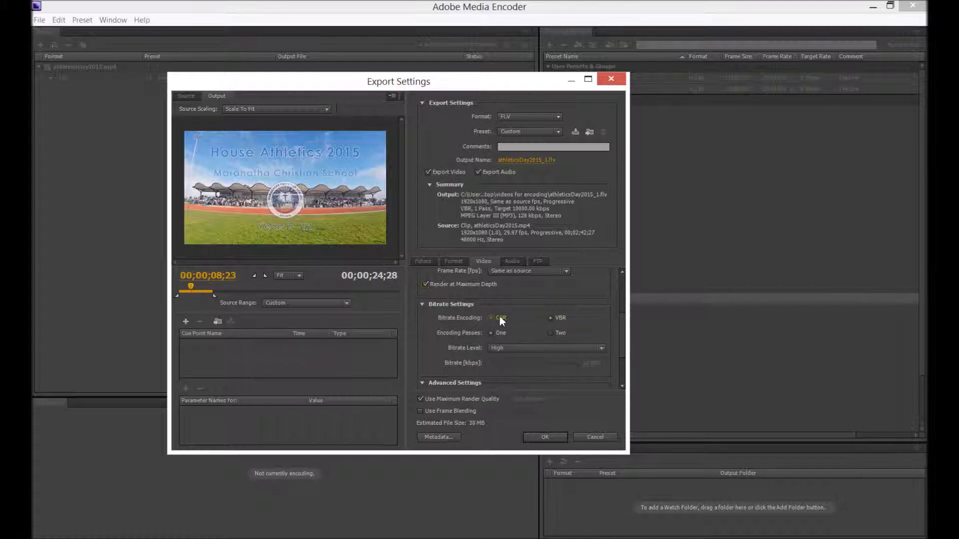
left_click(550, 318)
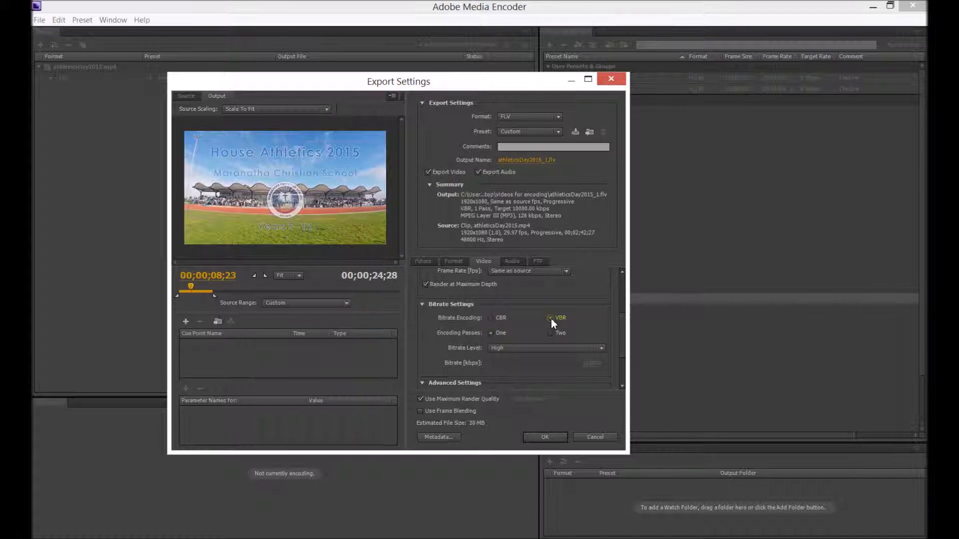
left_click(544, 348)
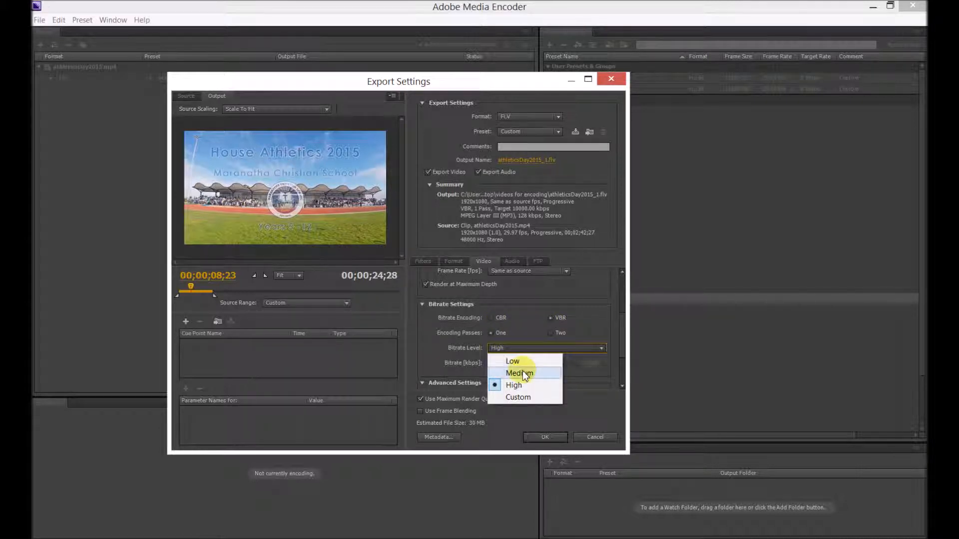
left_click(520, 373)
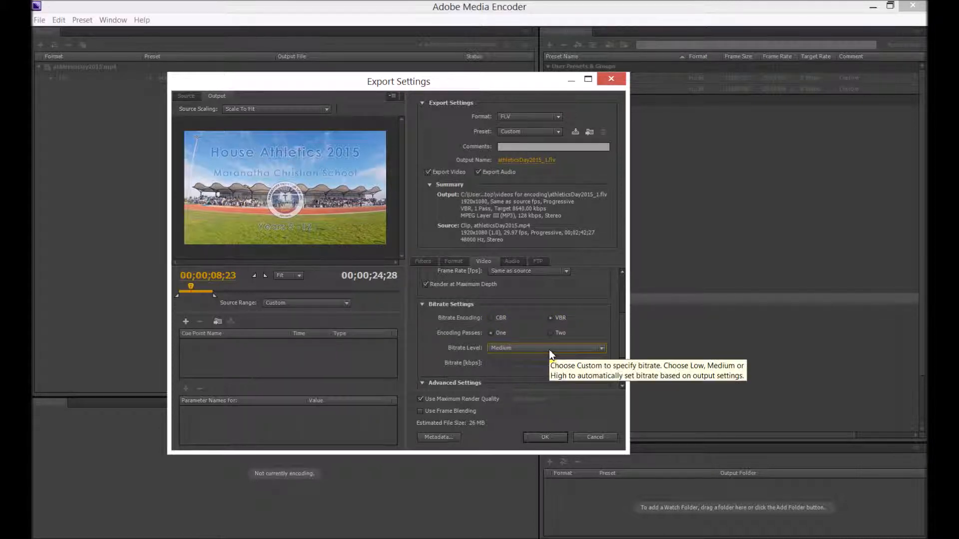
left_click(545, 347)
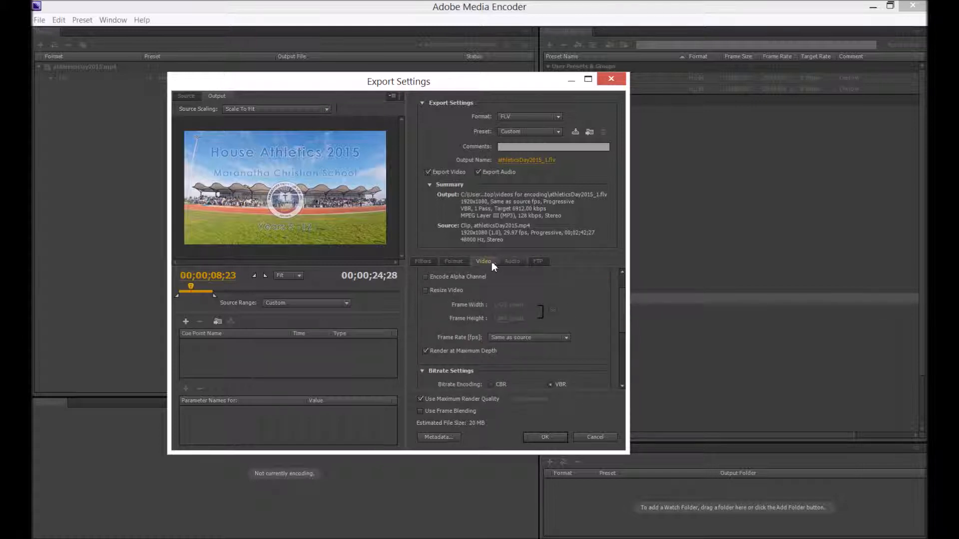
Review the Format and Audio settings, then accept the custom FLV export settings.
left_click(454, 261)
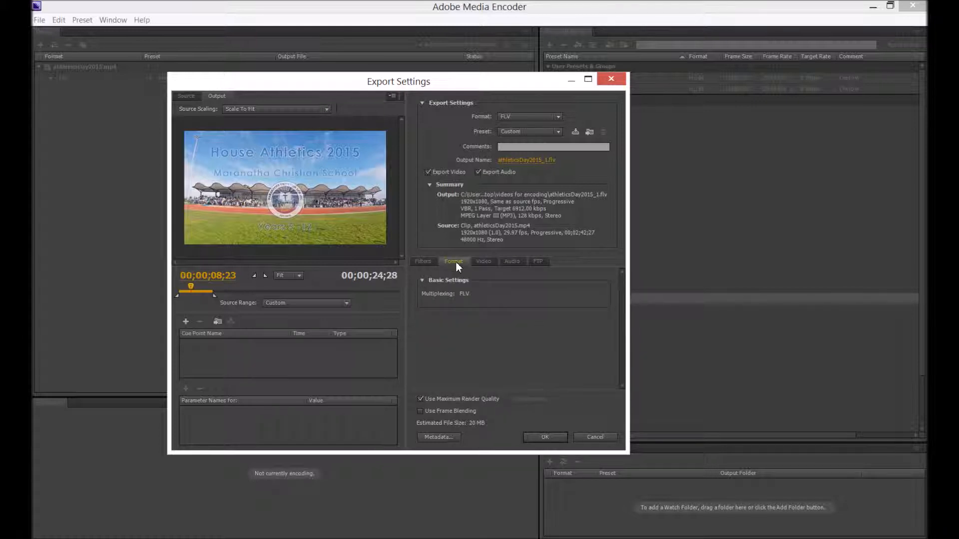
left_click(511, 261)
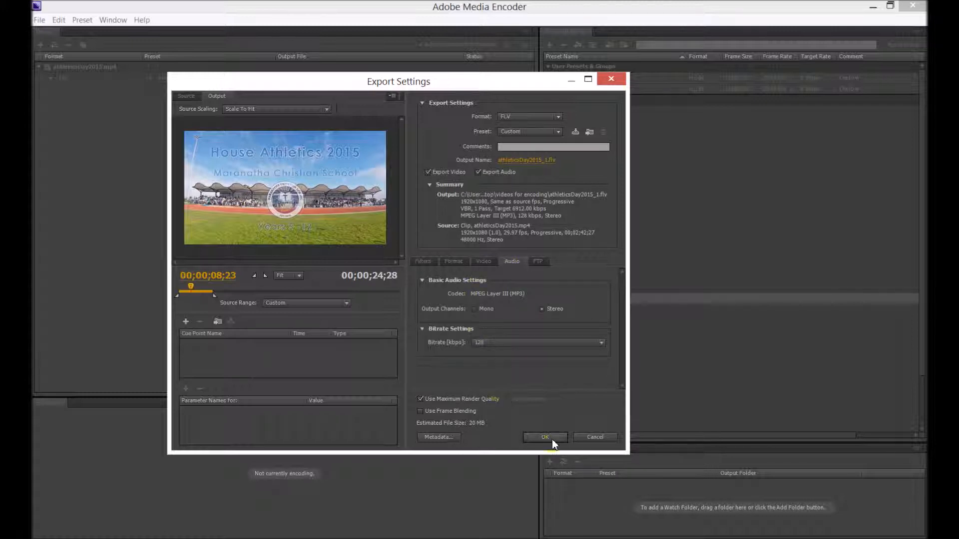
left_click(544, 438)
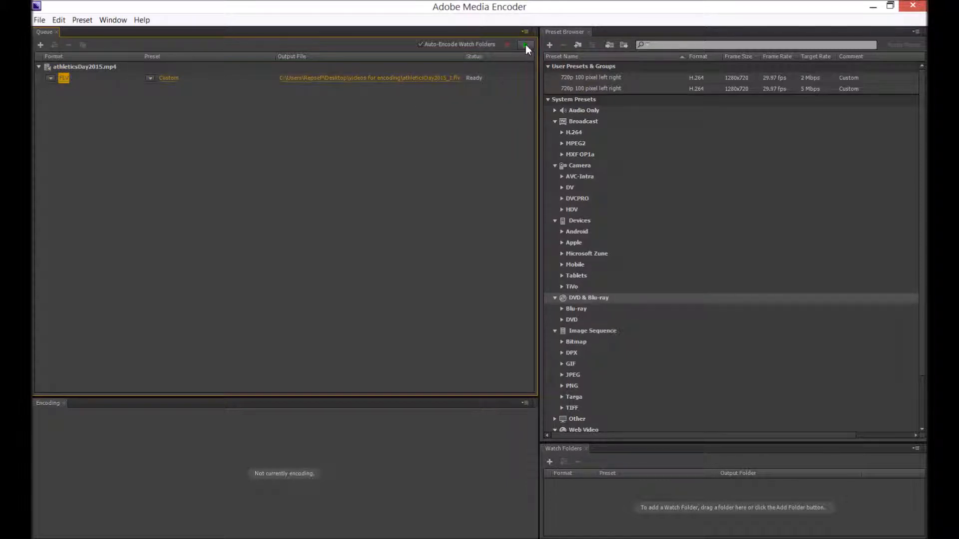
mouse_move(526, 49)
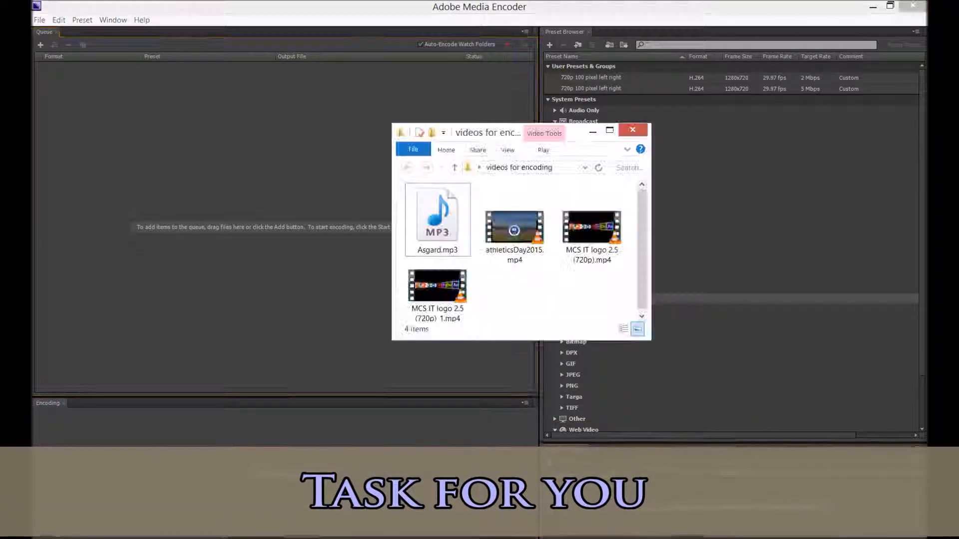
Re-add athleticsDay2015.mp4 to the queue and set its format to H.264.
left_click(514, 229)
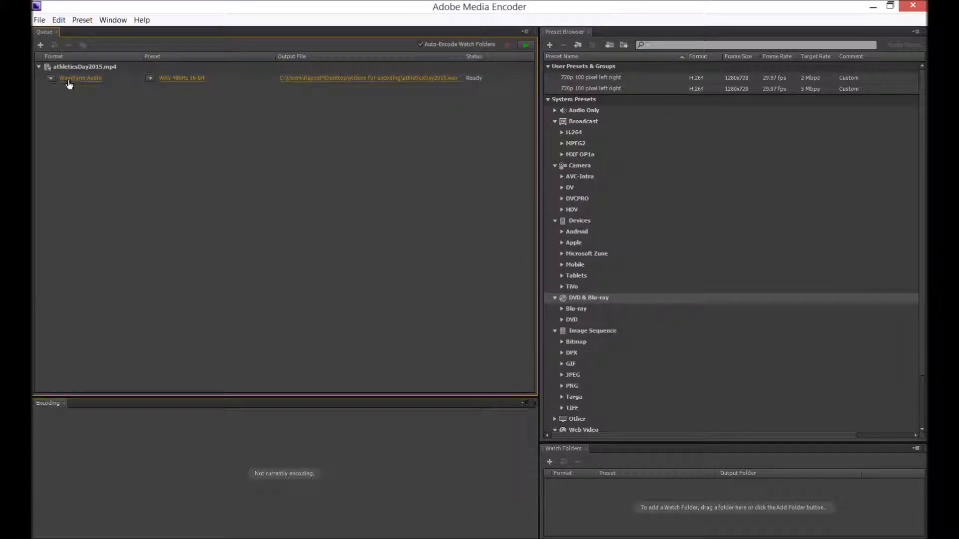
left_click(52, 78)
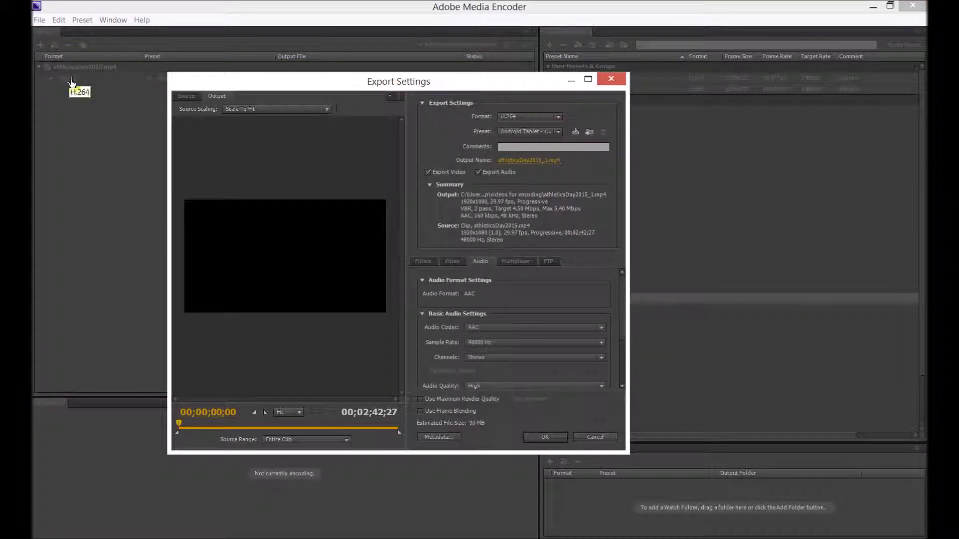
Scrub the source preview to about one minute, then accept the H.264 Android Tablet 1080p settings.
left_click(186, 96)
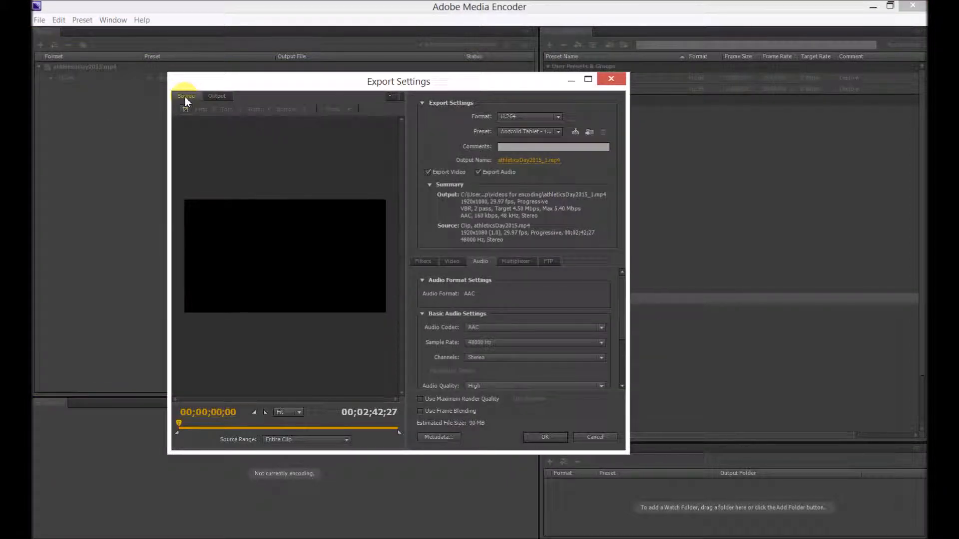
left_click_drag(180, 422, 387, 433)
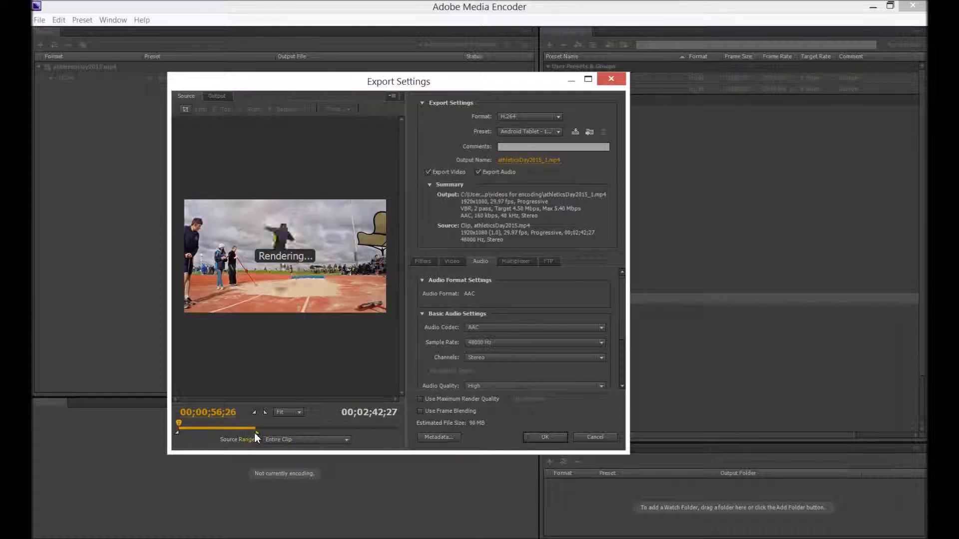
left_click(305, 439)
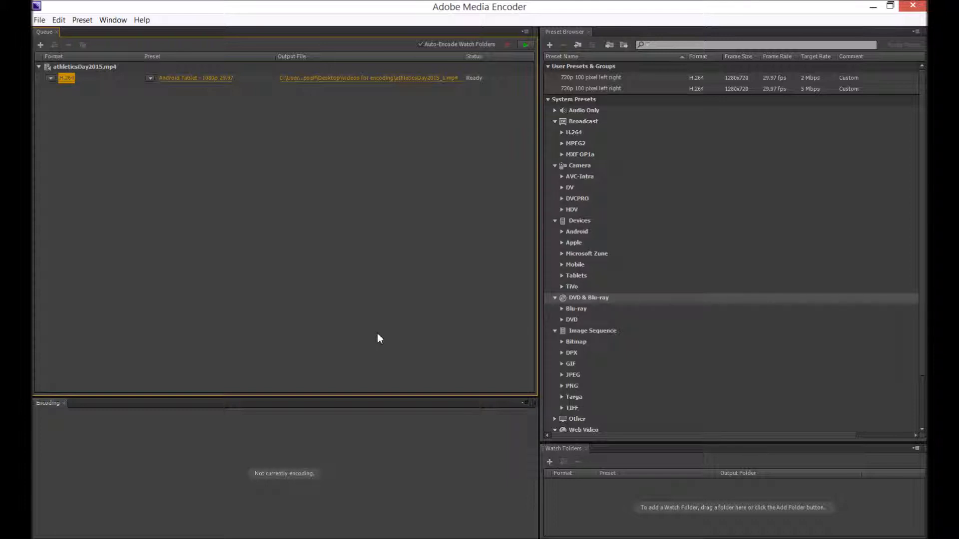
mouse_move(336, 328)
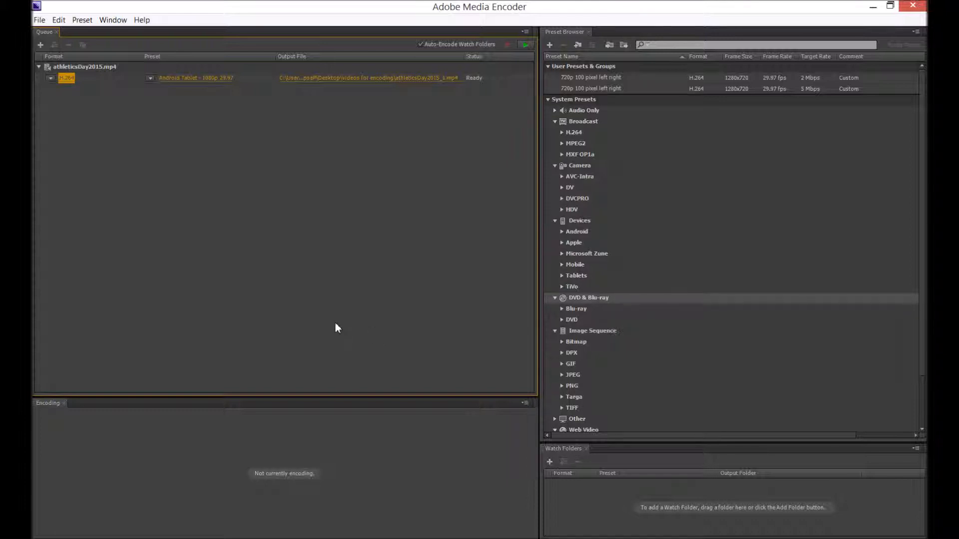